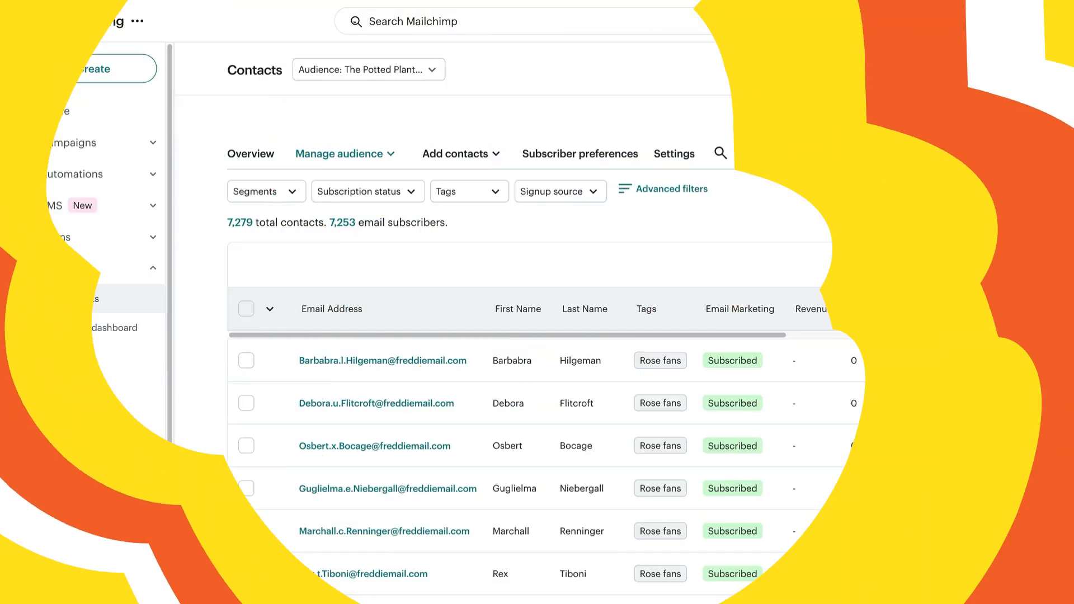
Start an Import contacts flow from the Contacts page's Add contacts menu
left_click(963, 68)
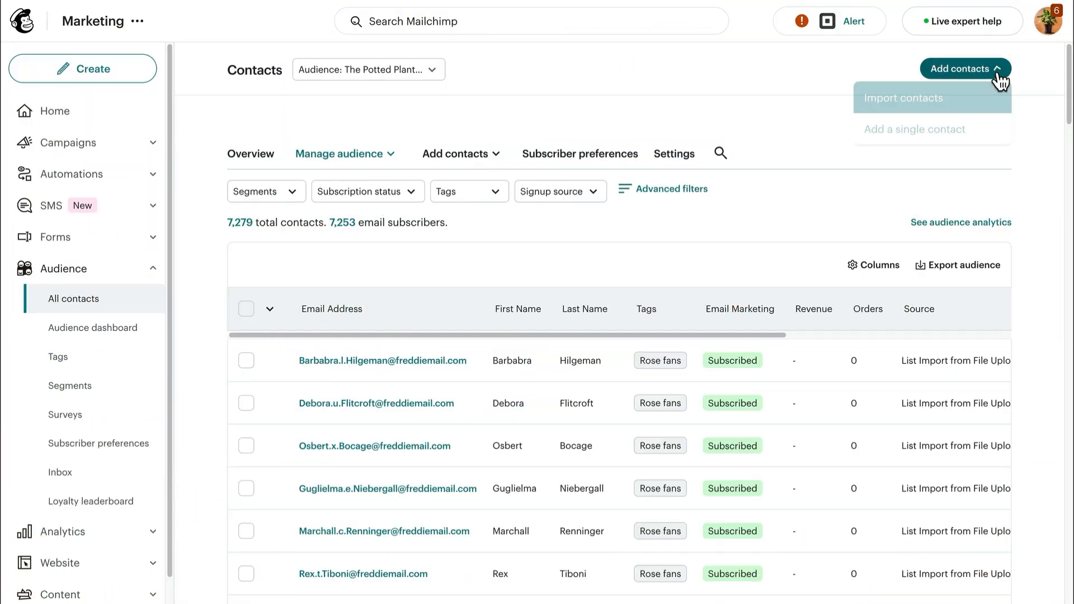
left_click(902, 97)
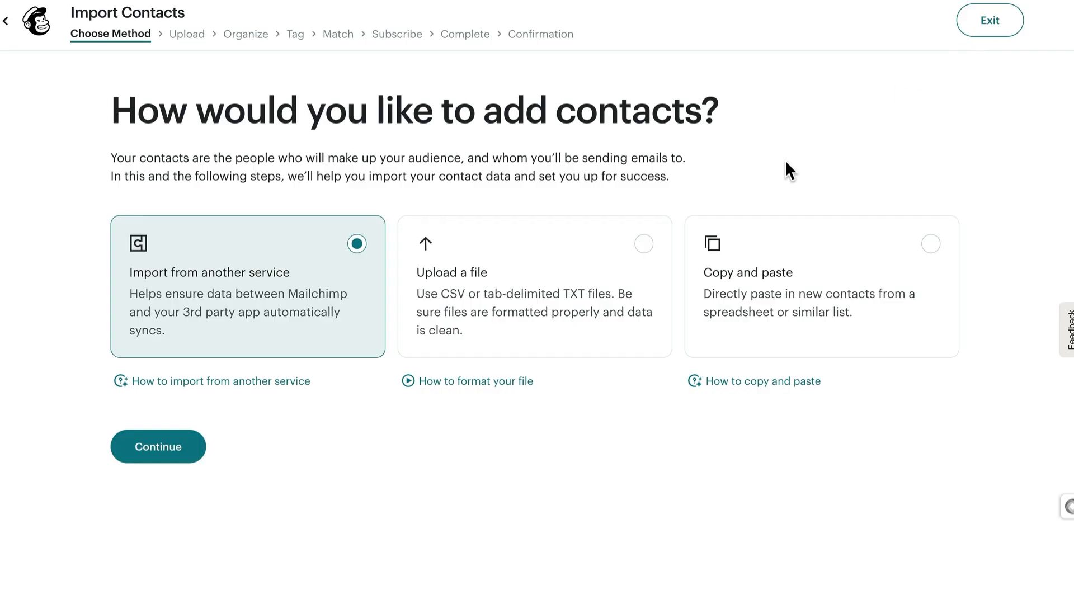
left_click(643, 244)
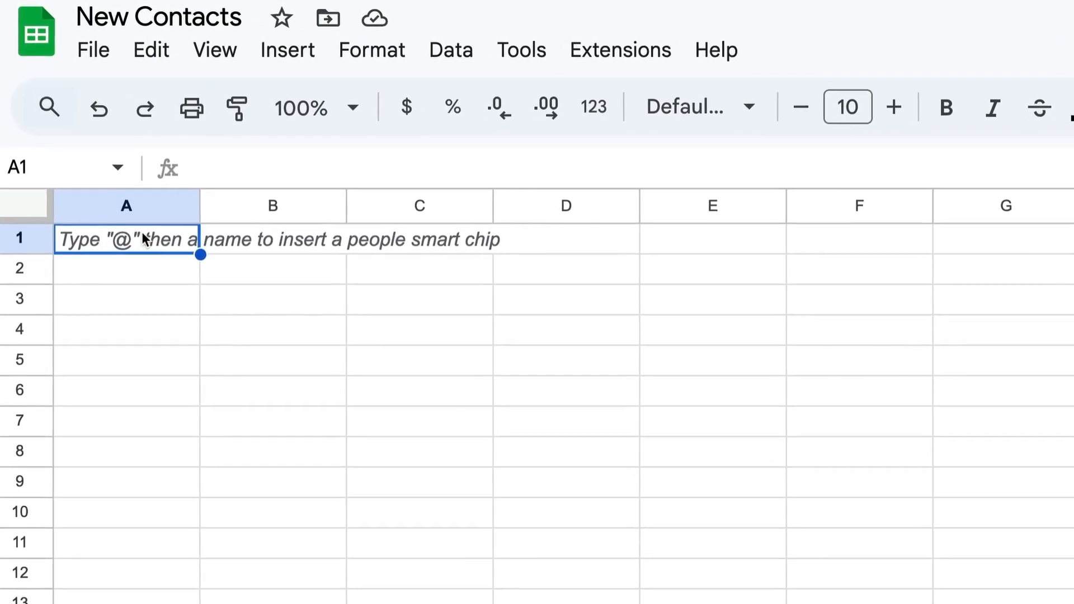
Enter the header row Email Address, SMS Phone Number, First Name, Last Name, Birthday
type("Email Address")
left_click(419, 238)
type("First Name")
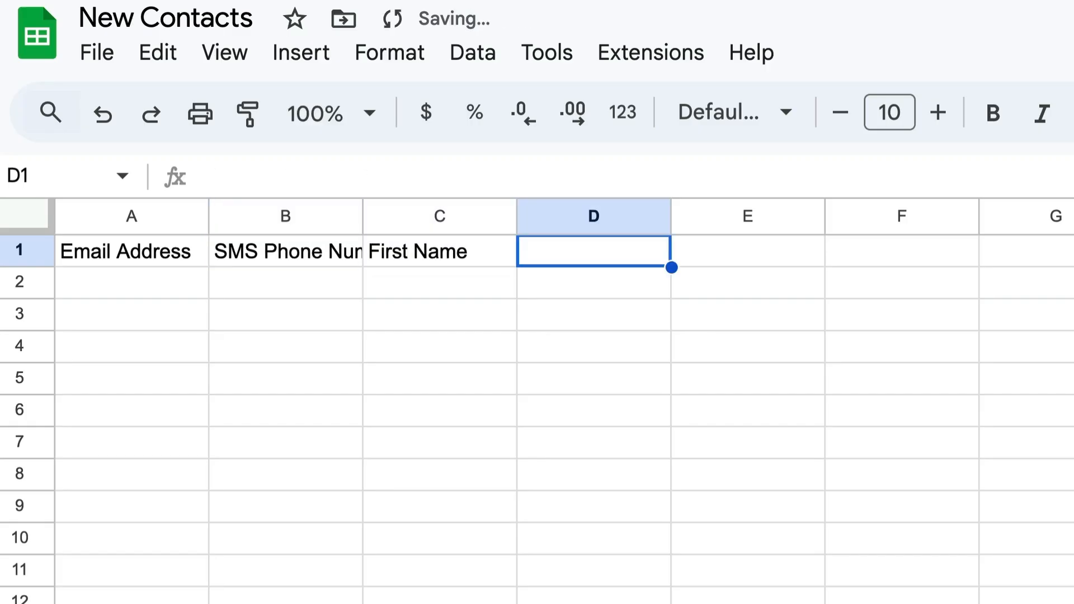
type("Last Name")
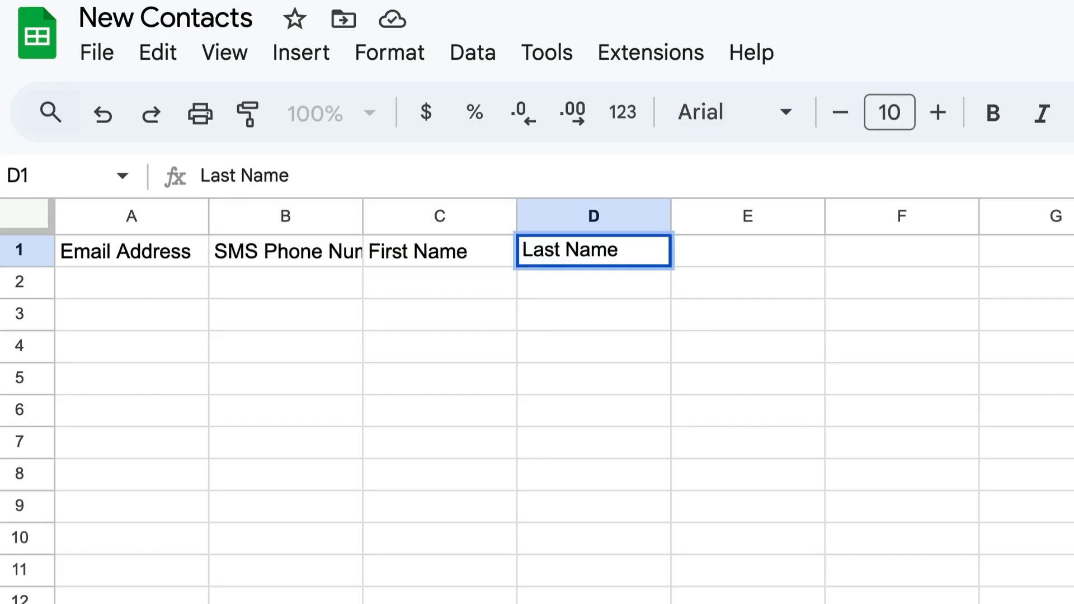
type("Birthday")
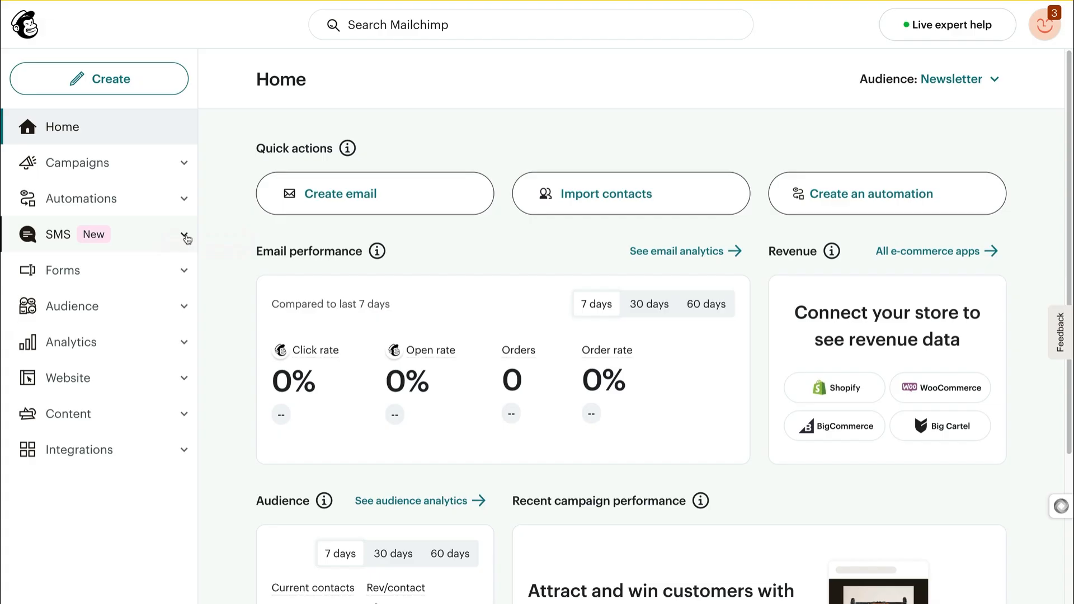
Continue SMS registration with United States as sending country and accept the assigned number
left_click(185, 234)
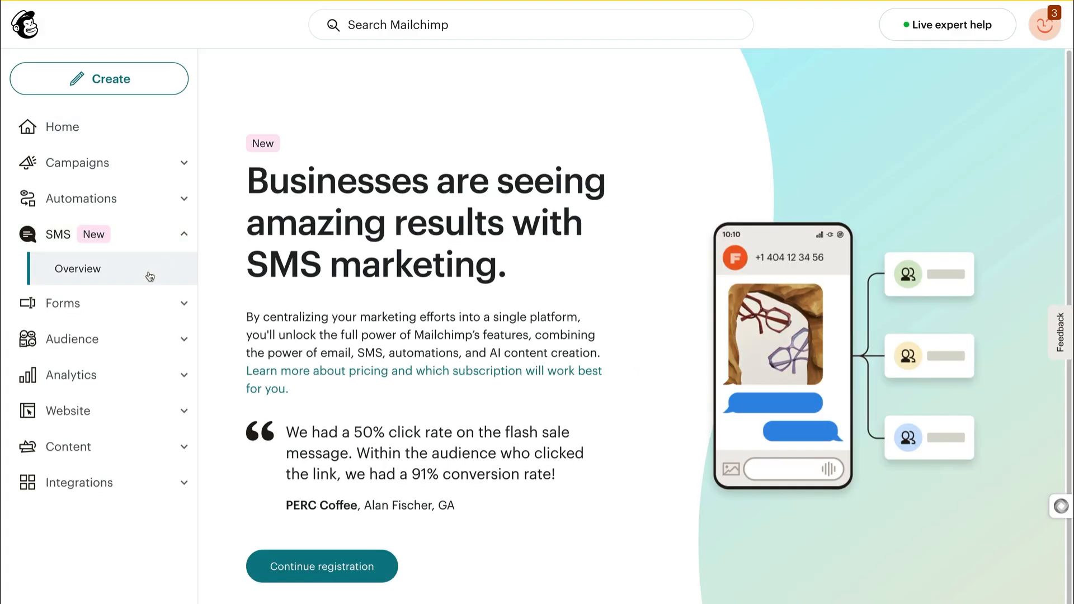
mouse_move(310, 579)
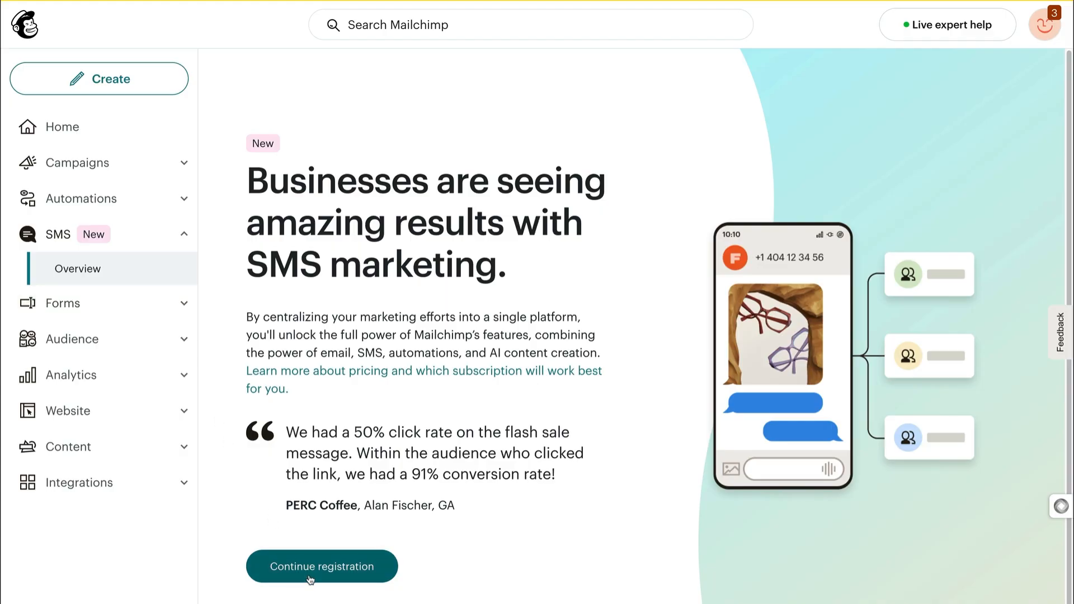
left_click(321, 566)
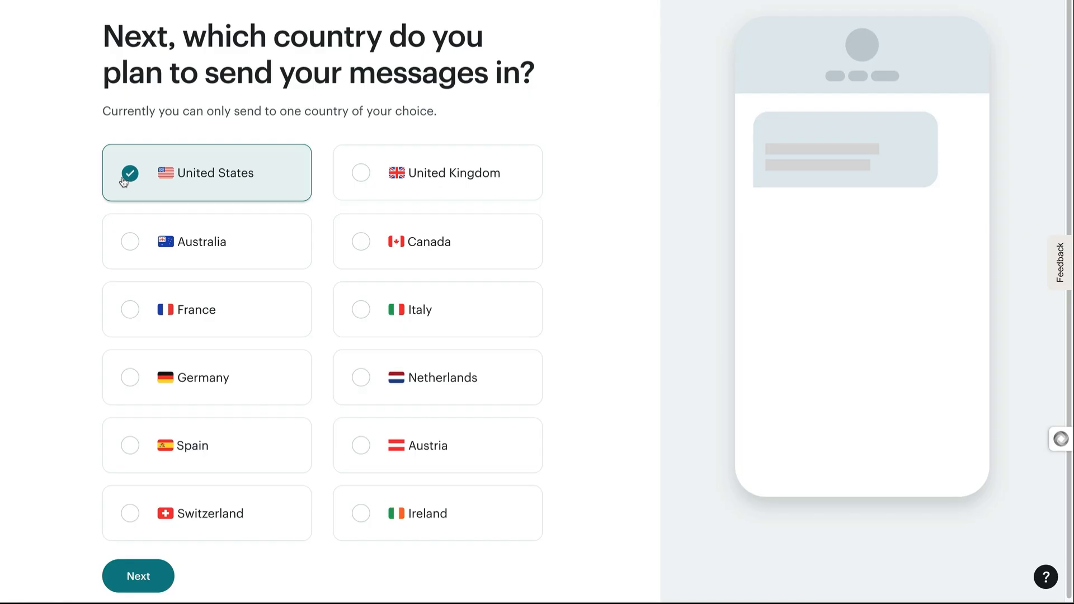
left_click(138, 575)
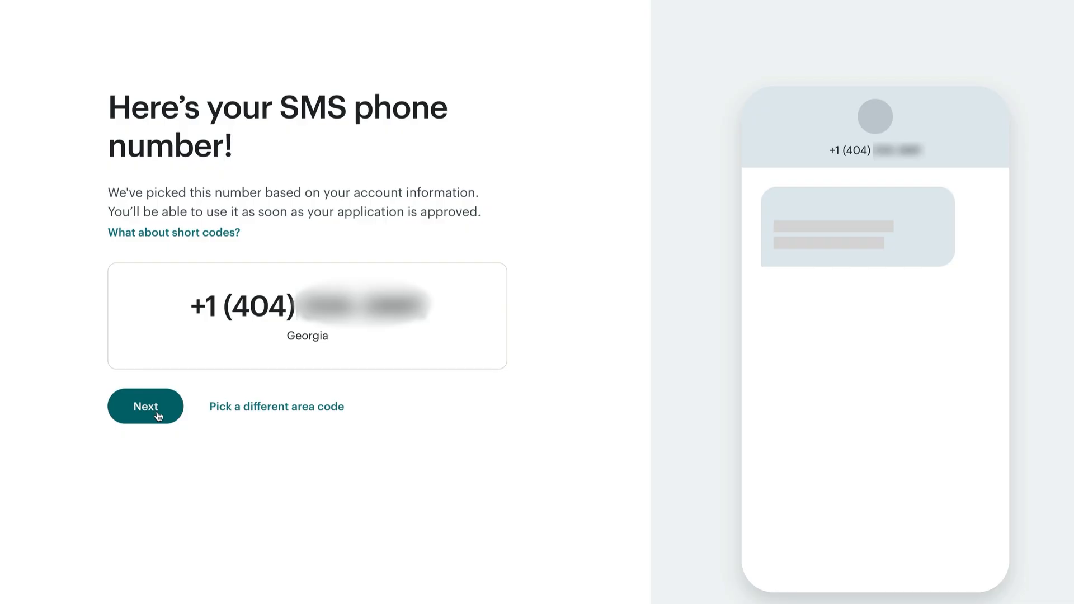
left_click(145, 406)
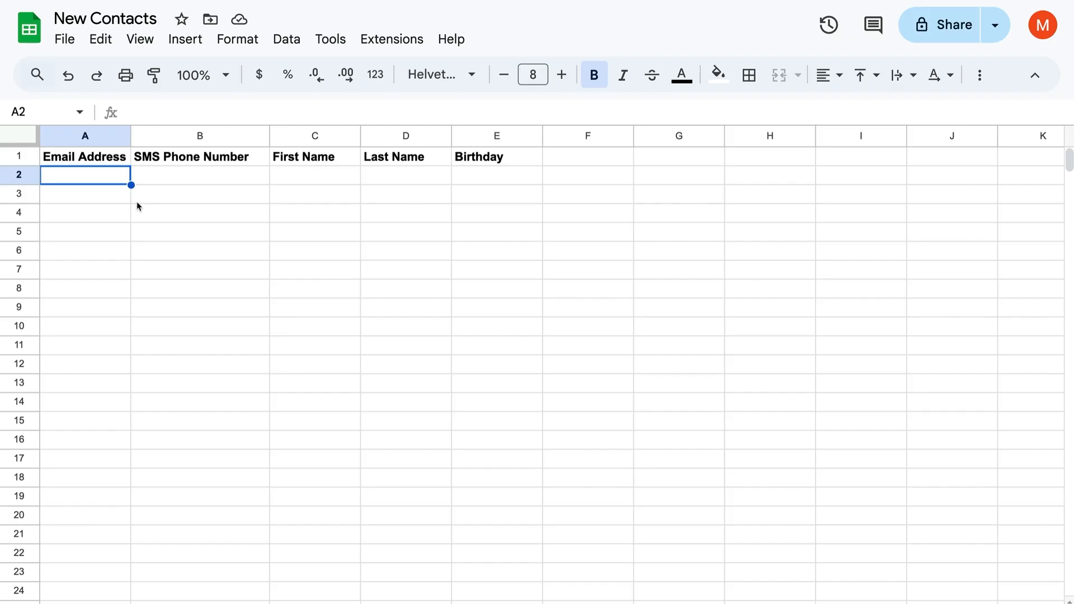
mouse_move(182, 164)
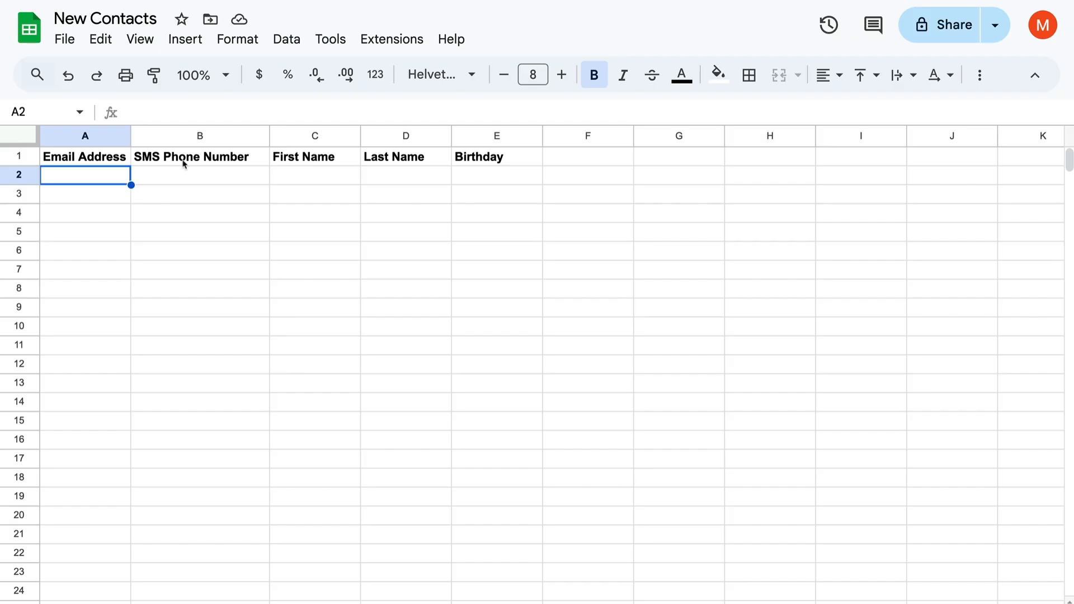
mouse_move(99, 163)
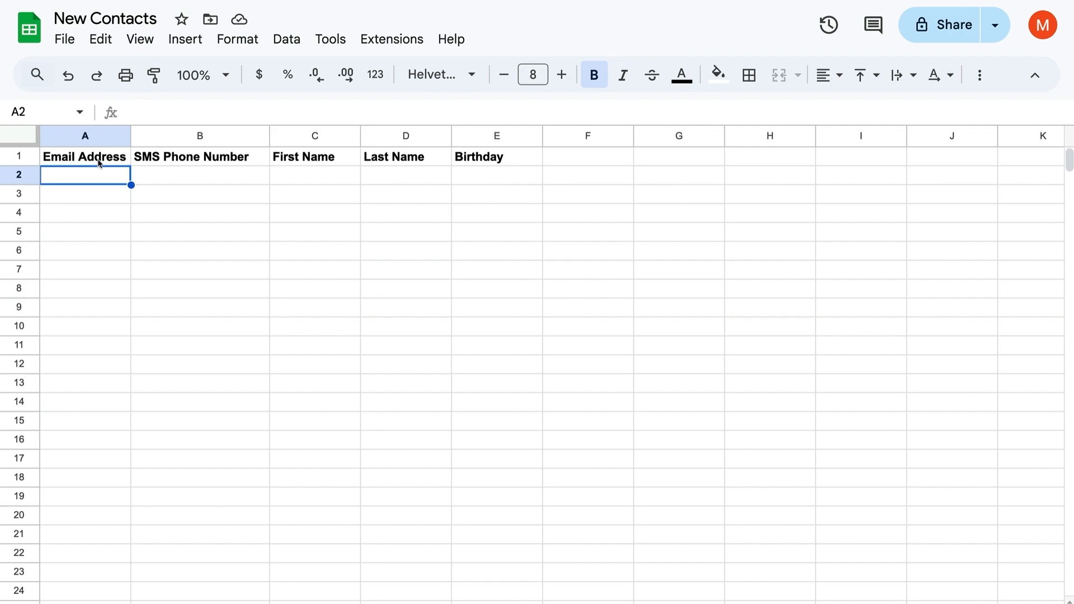
mouse_move(99, 176)
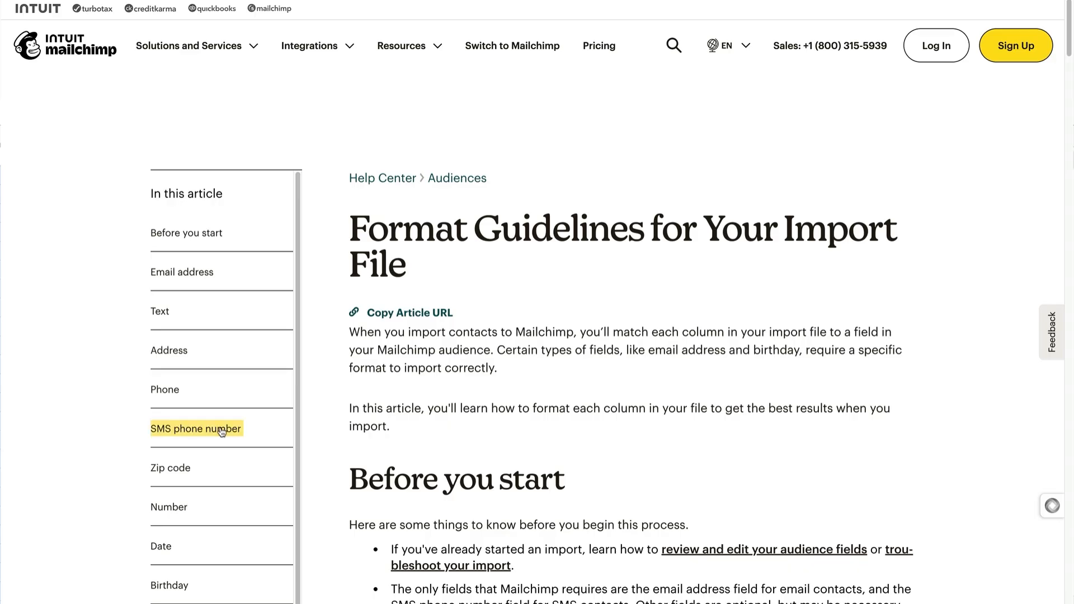
Jump to the SMS phone number section of the import format guidelines article
left_click(196, 428)
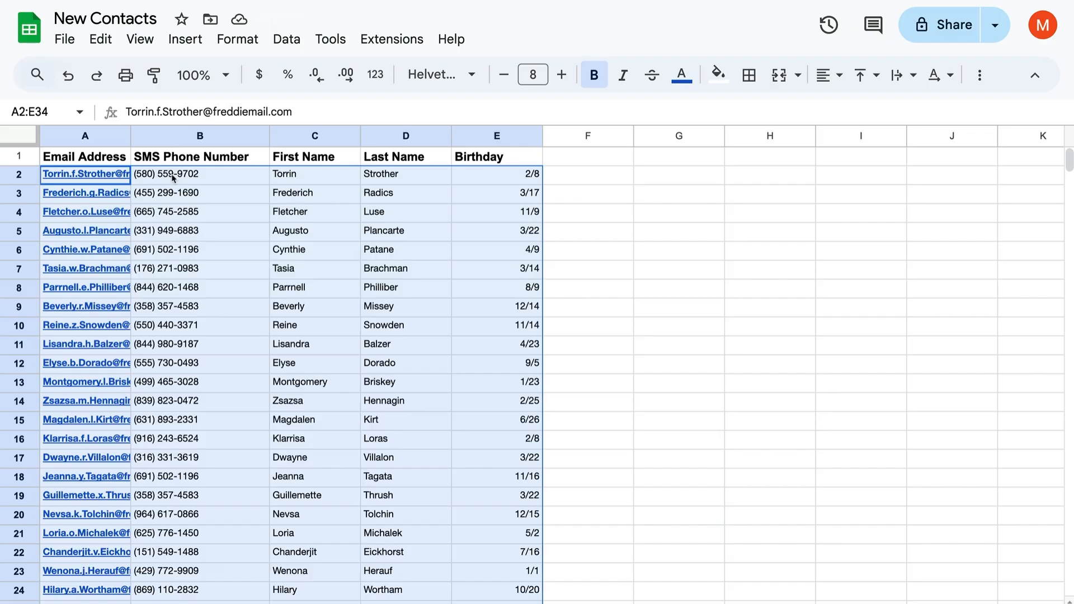
Fill rows under the headers with the contacts' emails, SMS numbers, names and birthdays
left_click(64, 38)
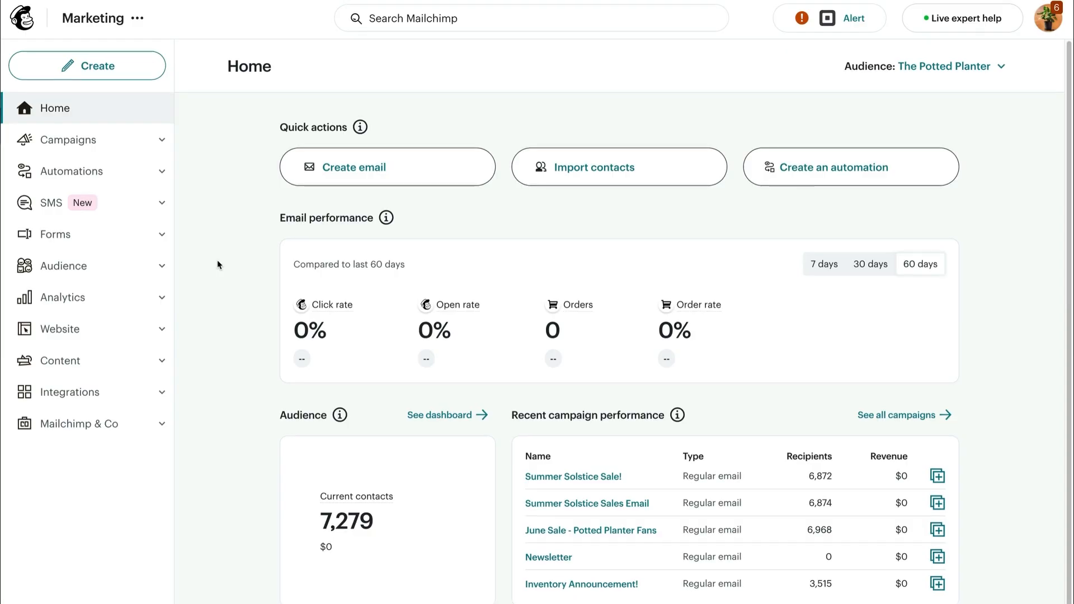
Go to Audience > All contacts and bring up the Add contacts options
left_click(62, 266)
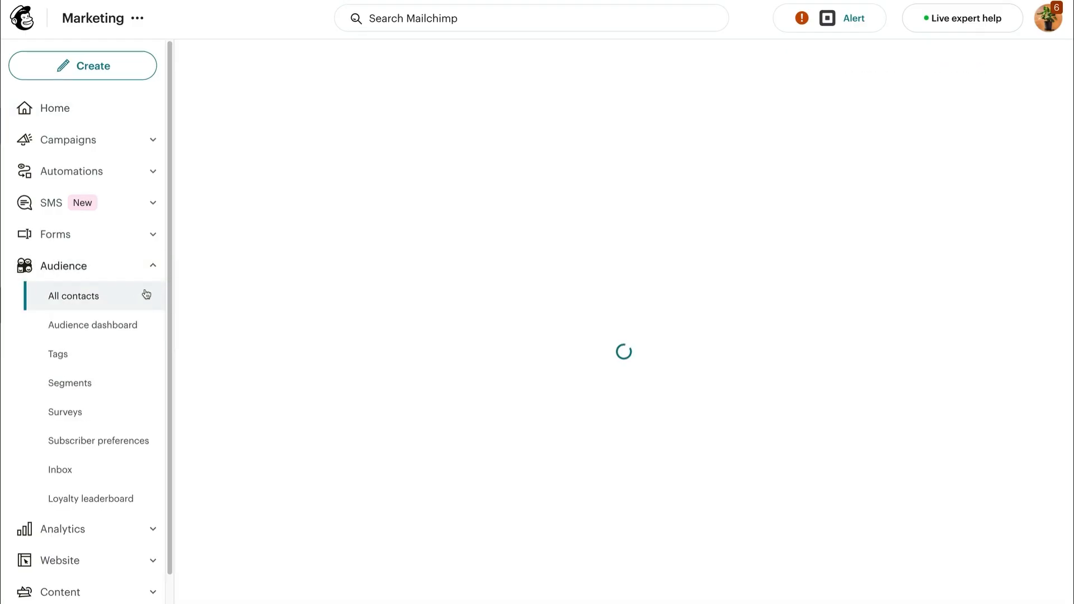
left_click(73, 295)
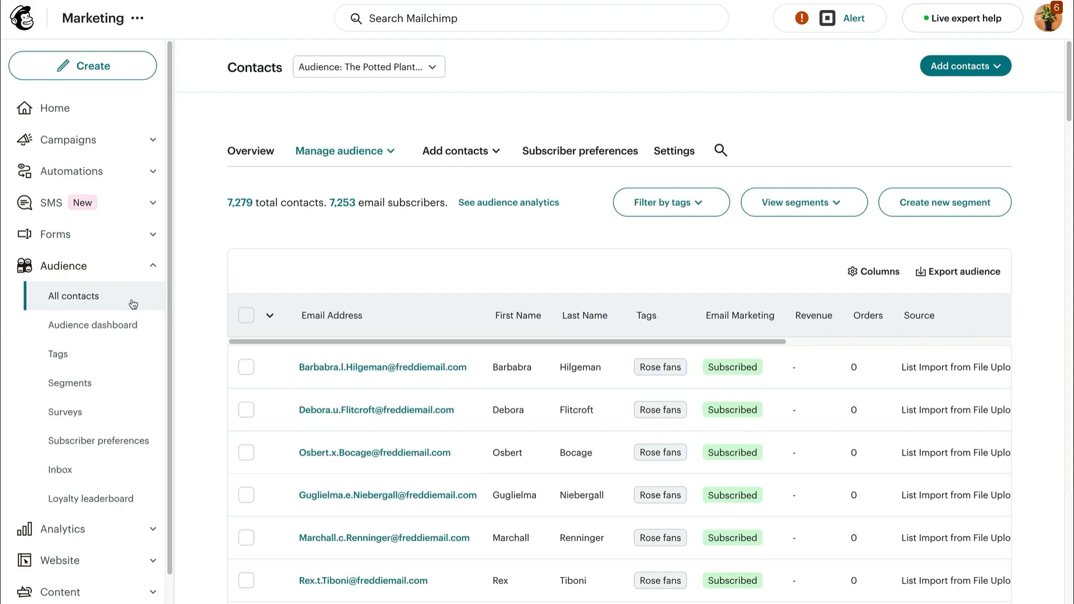
mouse_move(951, 74)
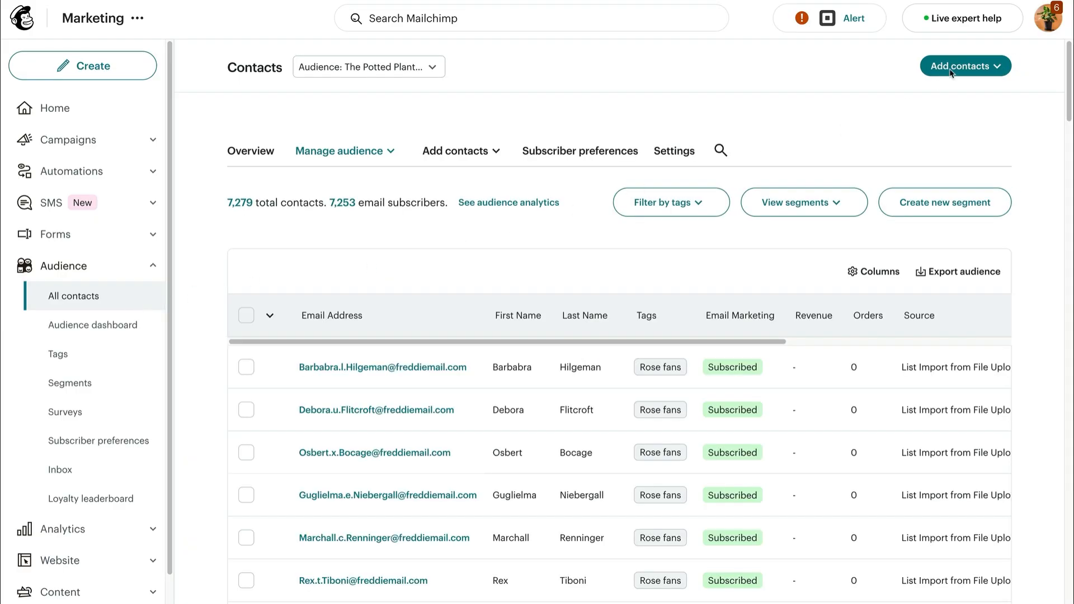
left_click(965, 66)
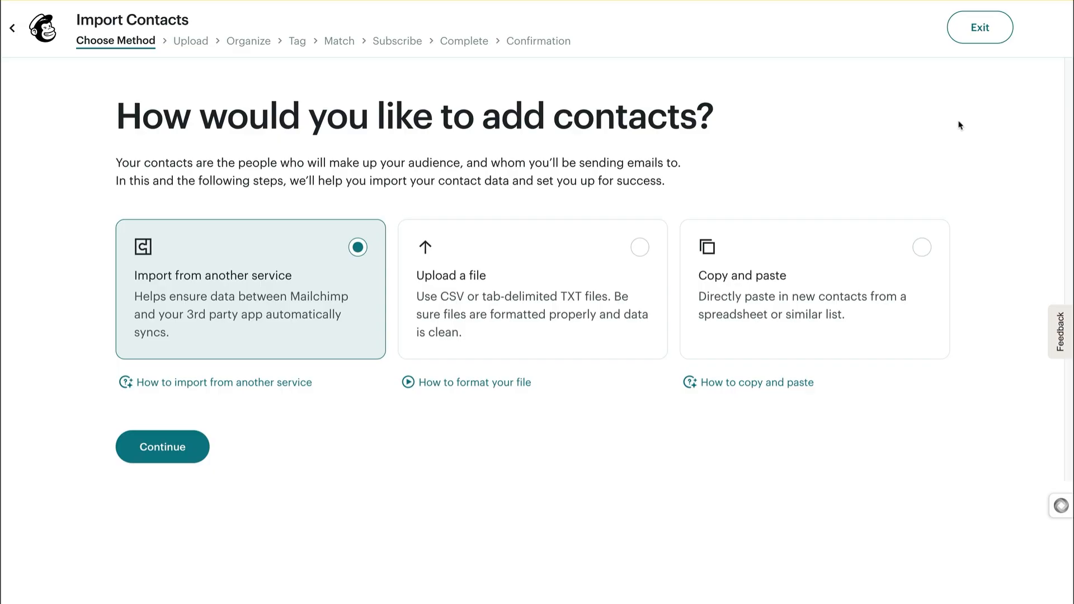
mouse_move(795, 244)
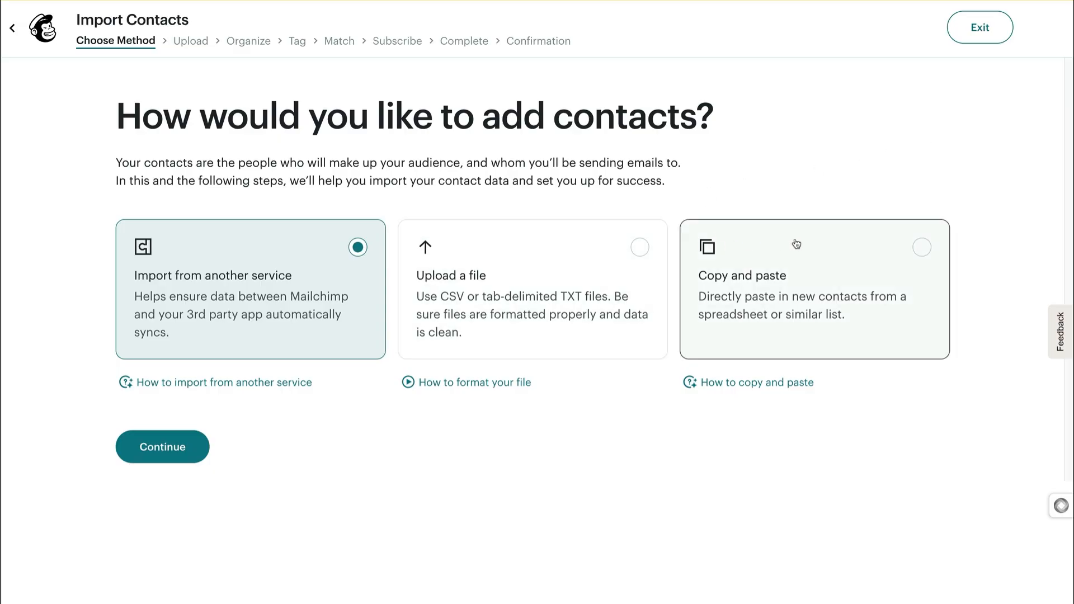
mouse_move(810, 244)
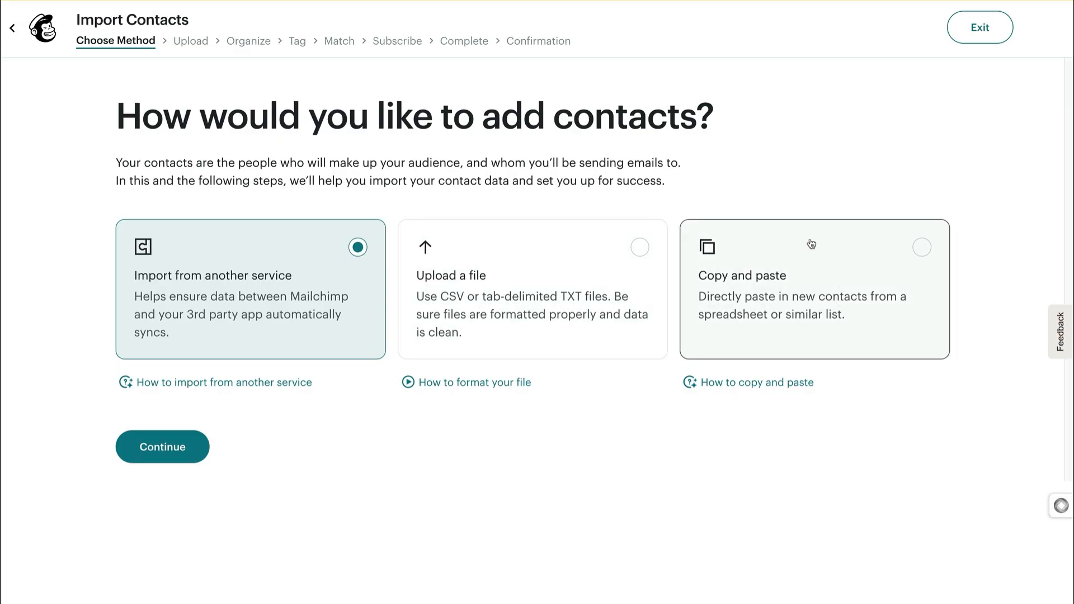
mouse_move(310, 237)
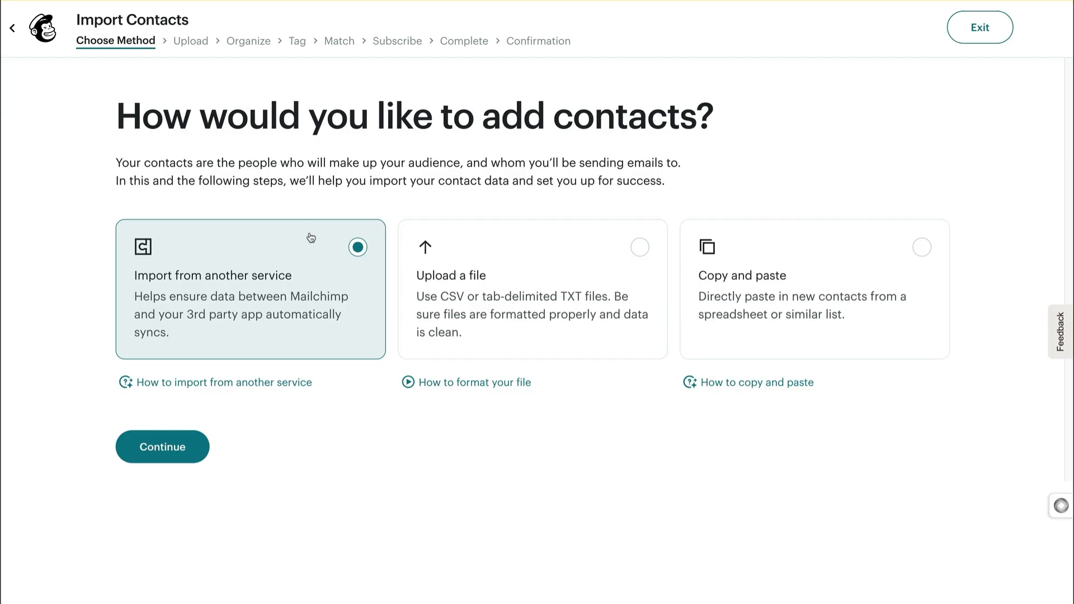
Choose Upload a file as the import method and continue to the upload step
left_click(532, 289)
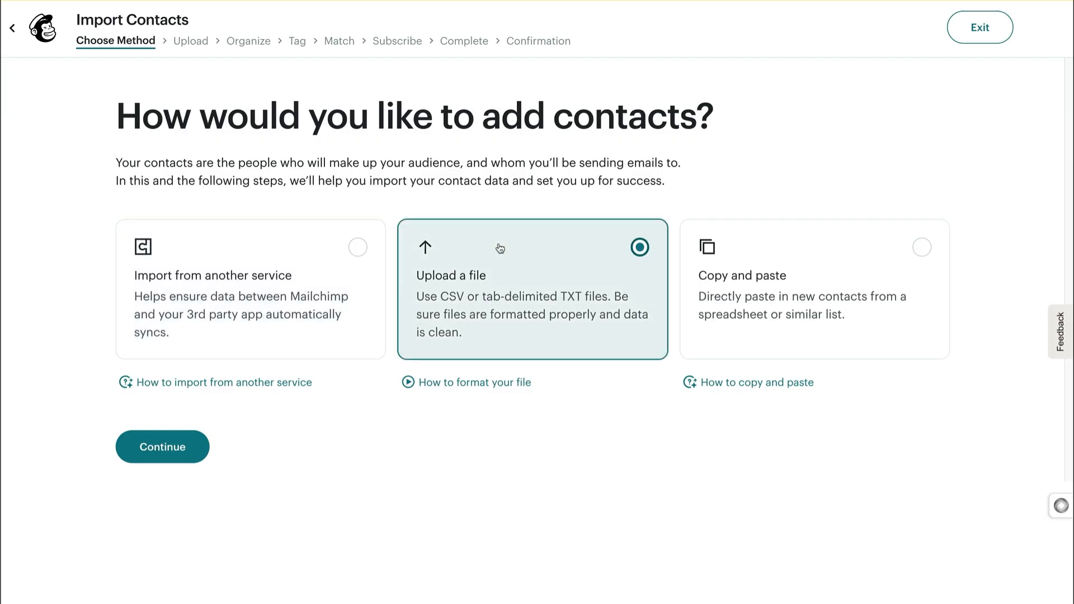
left_click(162, 446)
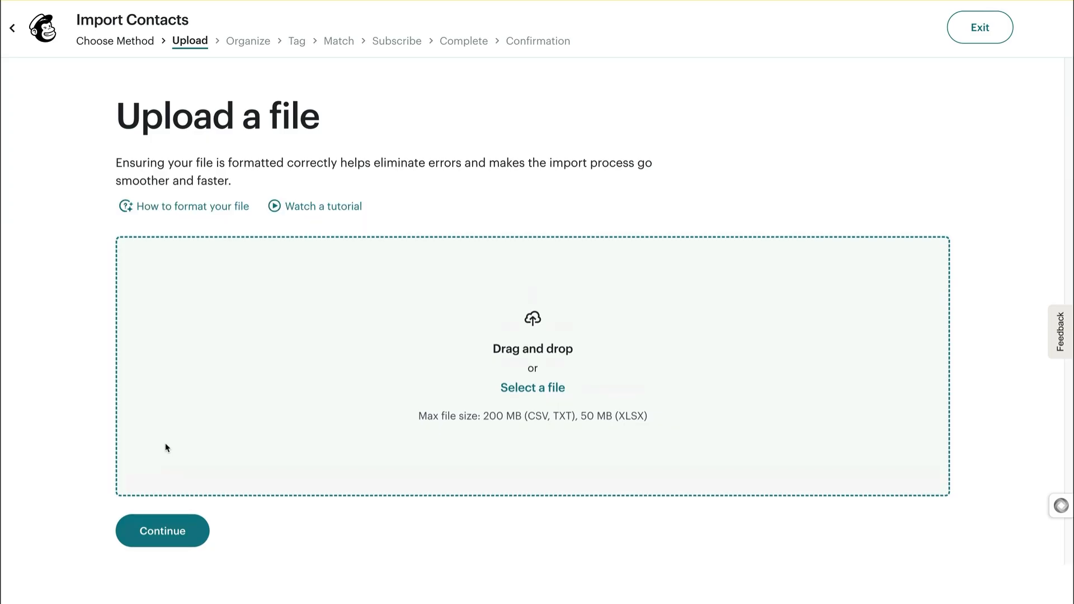
mouse_move(533, 388)
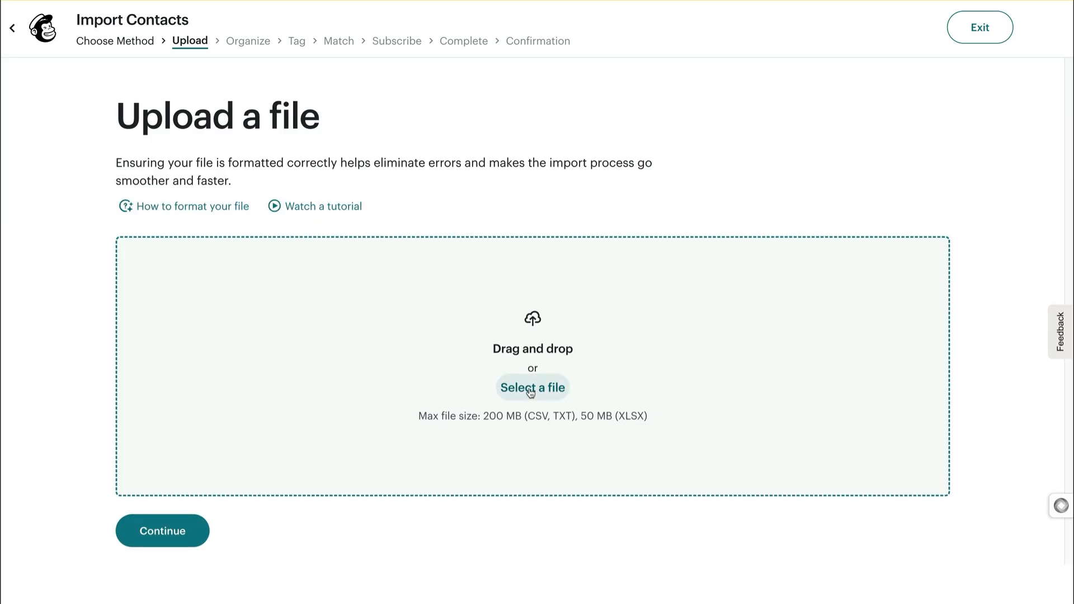
Upload New Contacts - Sheet1.csv and direct the import to the Potted Planter Texting audience
left_click(533, 387)
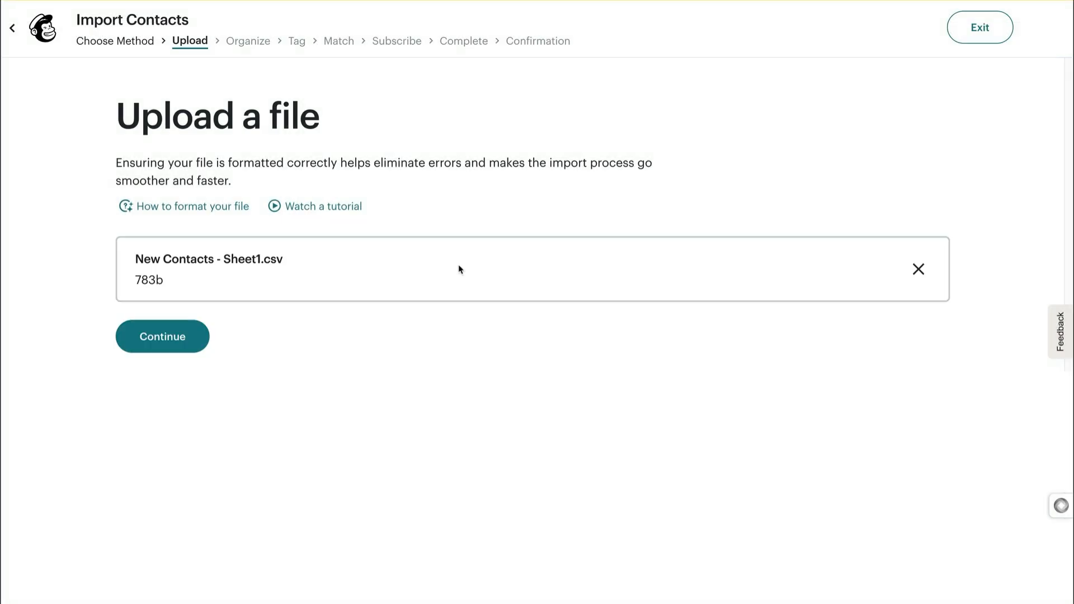
left_click(163, 337)
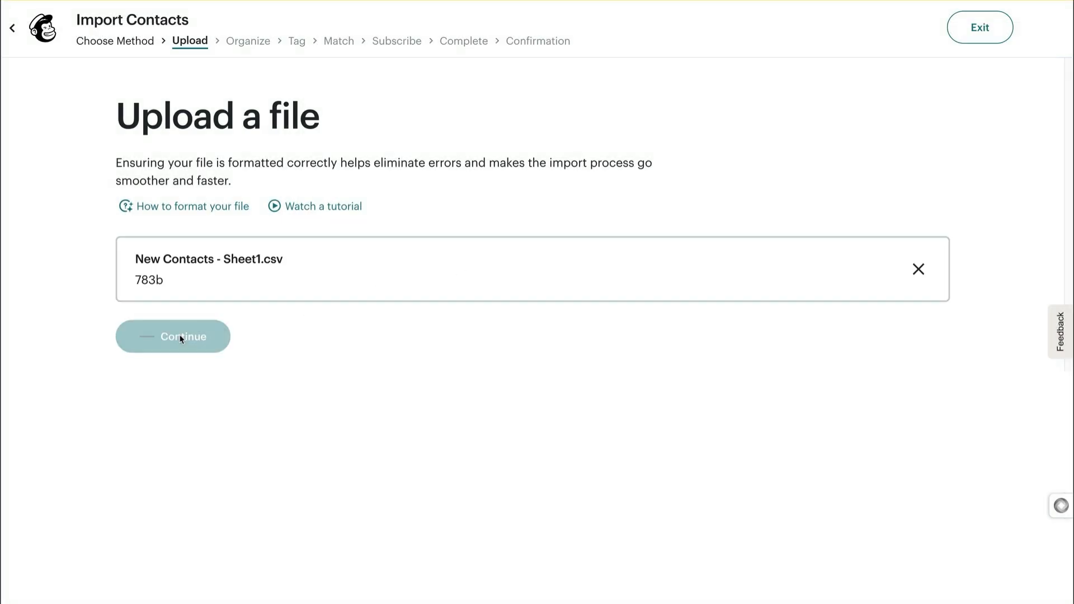
left_click(172, 336)
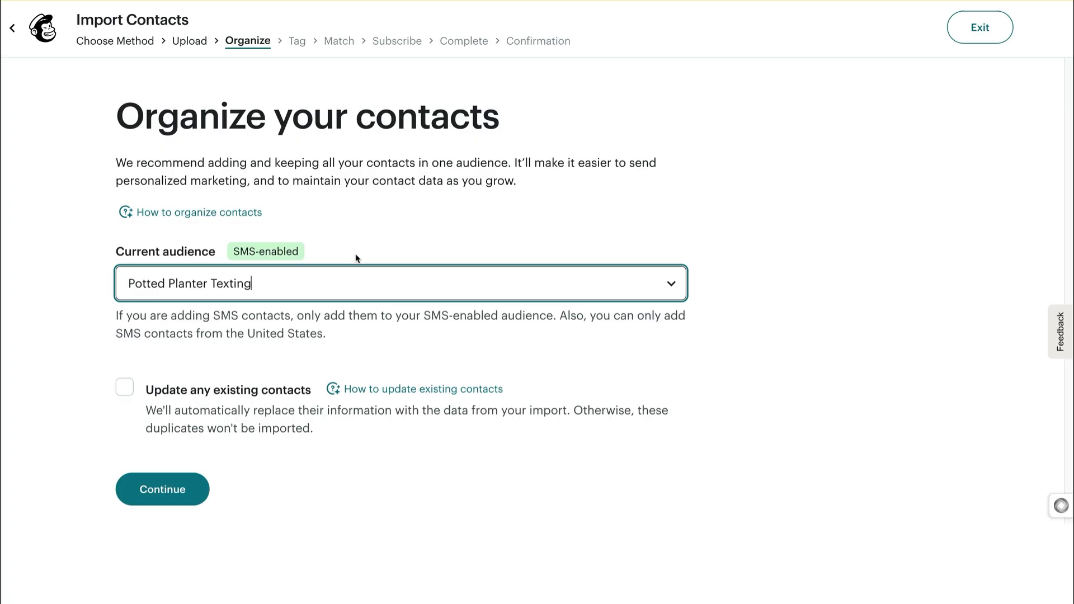
mouse_move(128, 390)
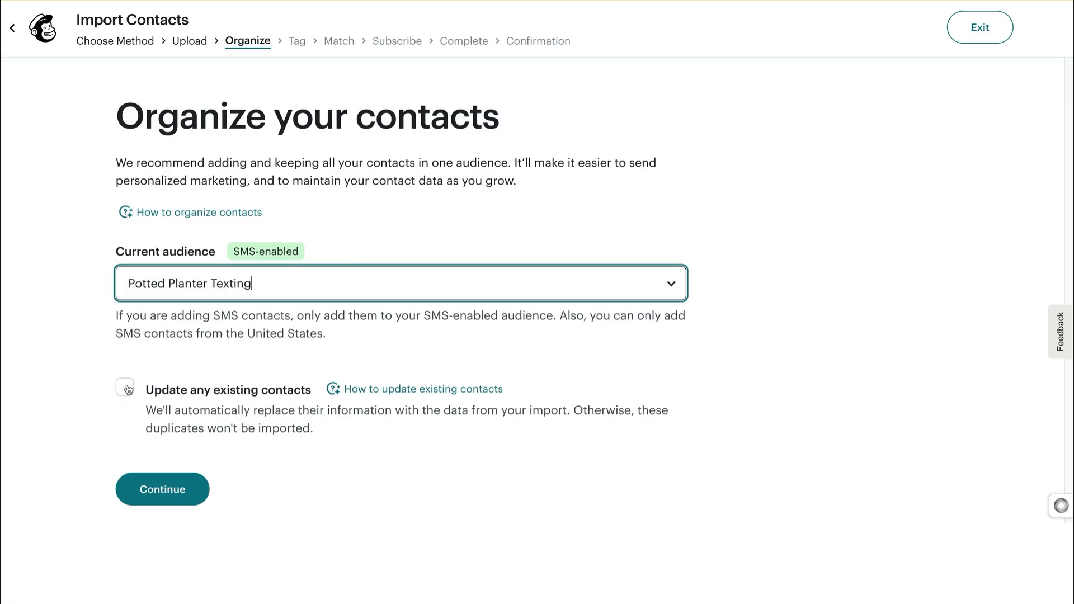
Leave 'Update any existing contacts' unchecked for Potted Planter Texting and continue to tagging
left_click(124, 390)
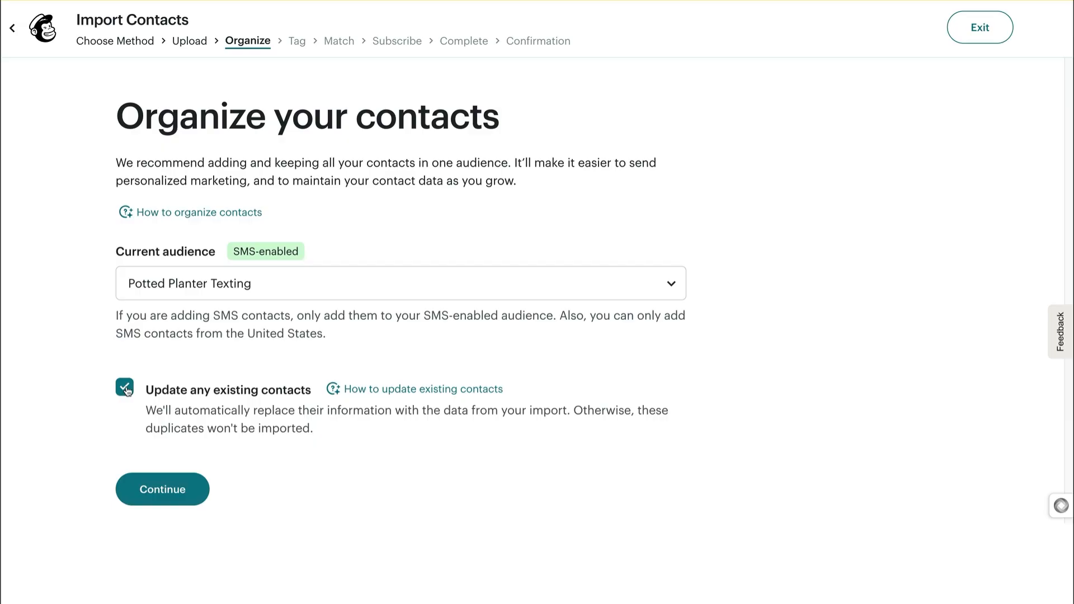
left_click(124, 389)
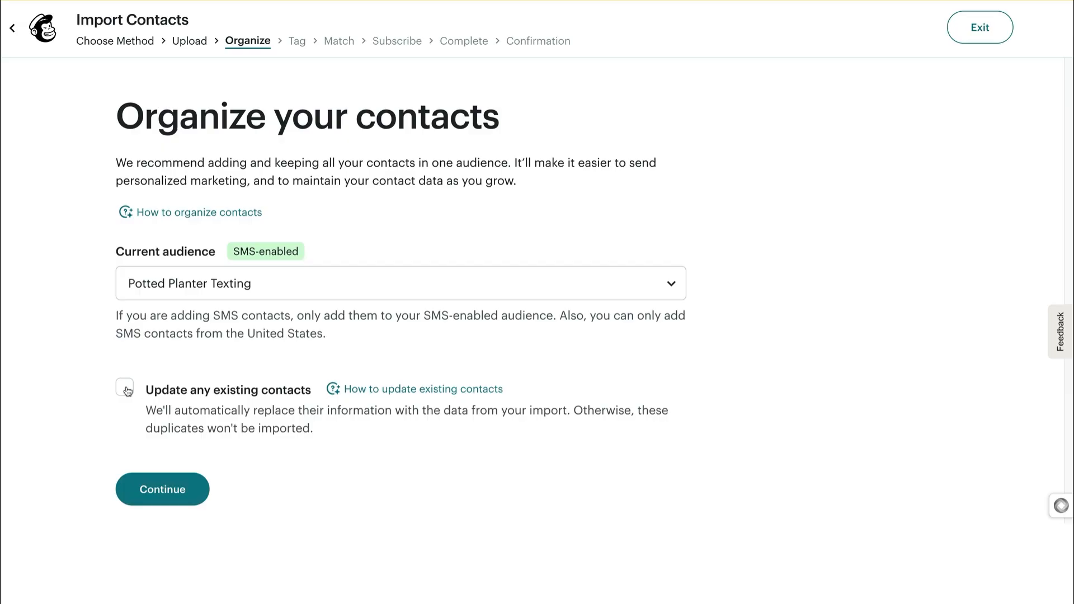
mouse_move(128, 395)
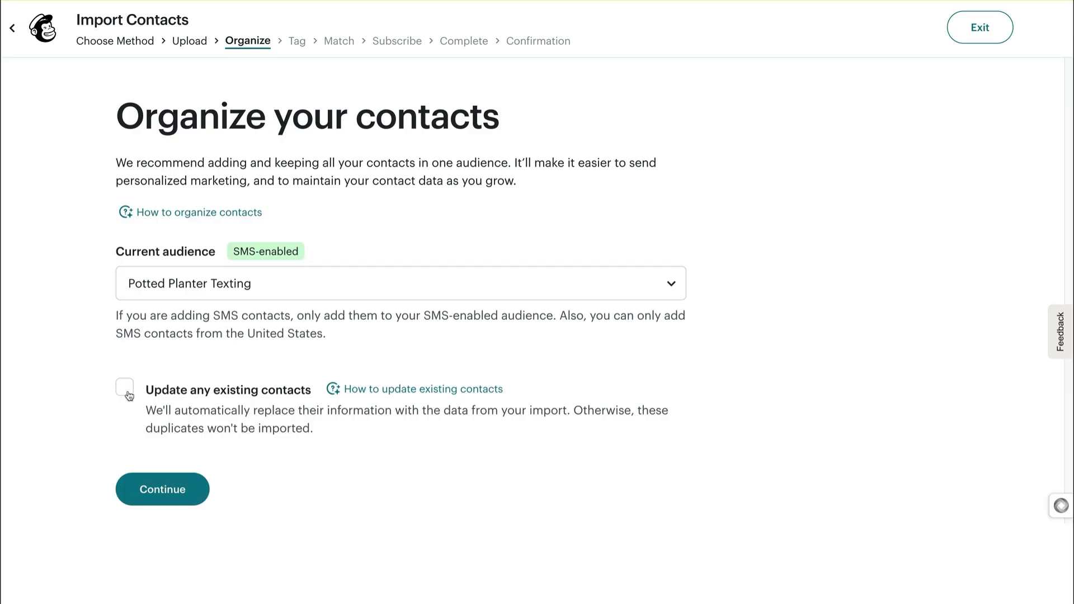
left_click(163, 489)
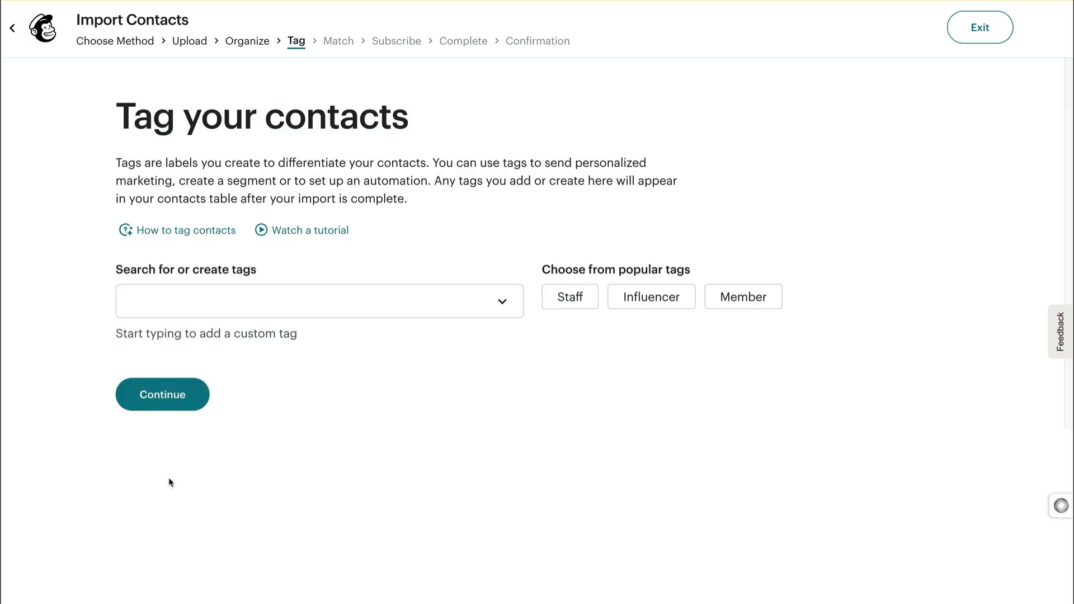
Create a new Marigold Festival tag for the imported contacts and continue to column matching
left_click(390, 301)
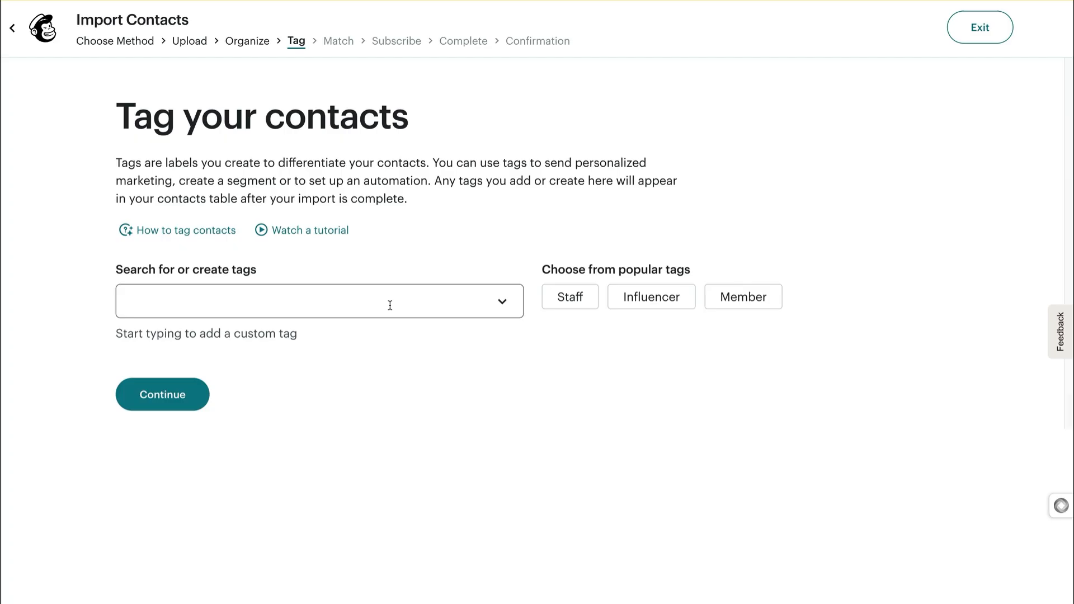
mouse_move(440, 302)
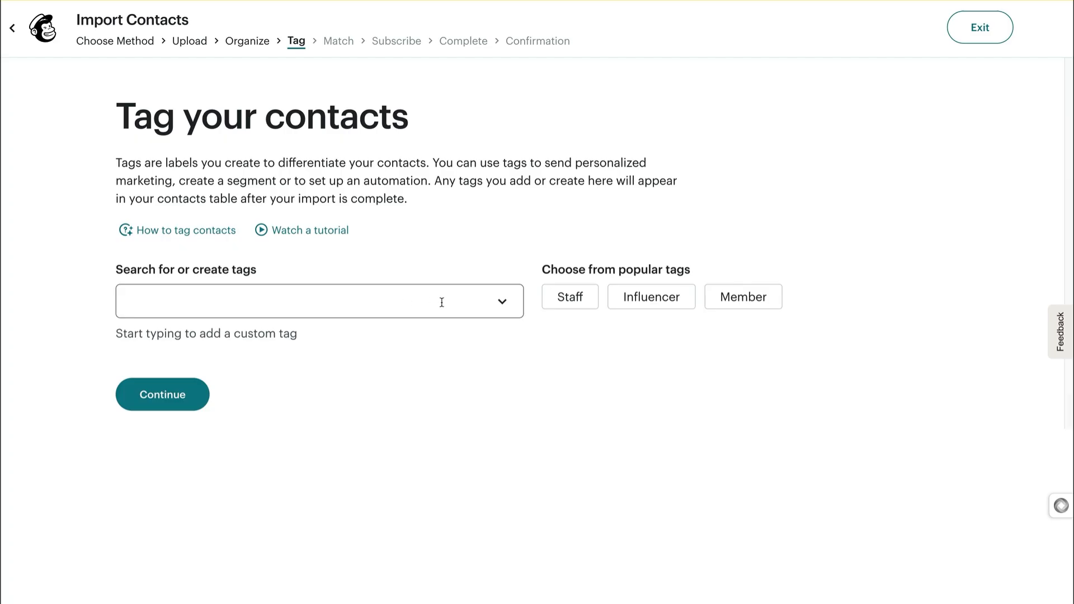
left_click(319, 301)
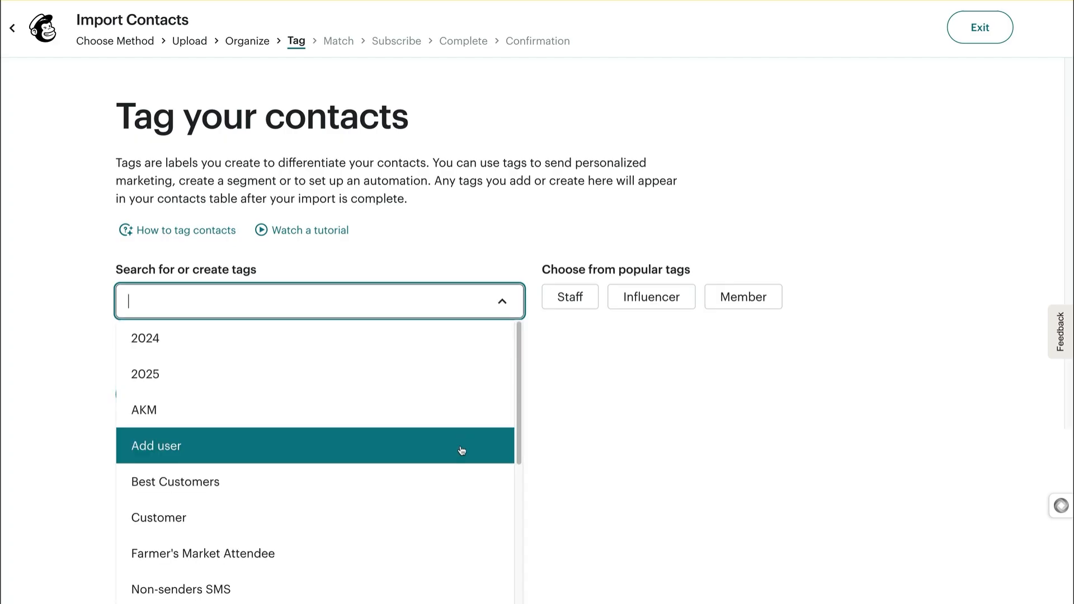
type("M")
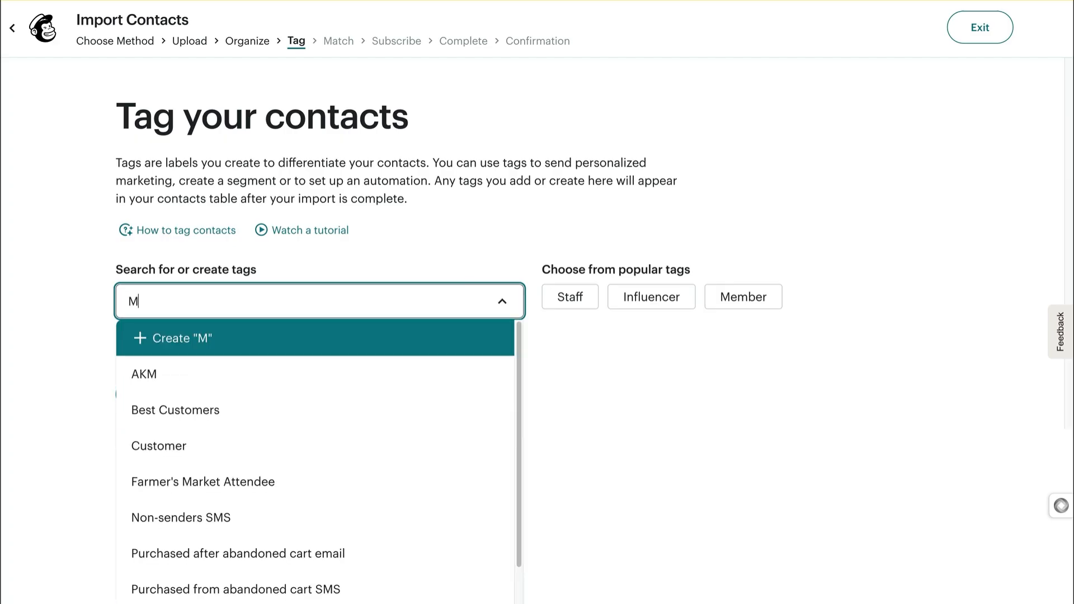
type("arigold")
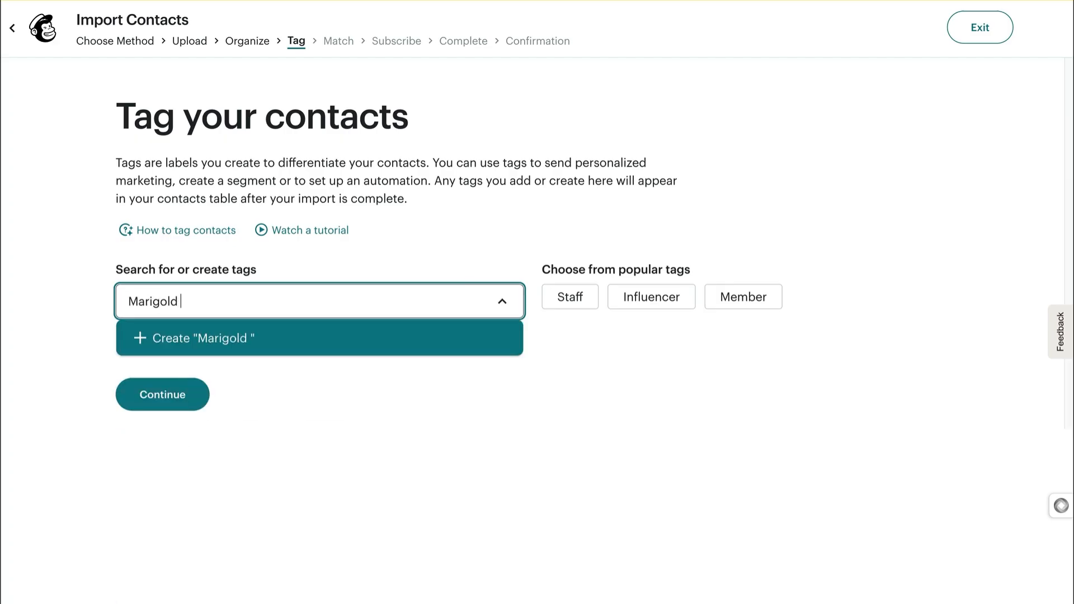
type("Festival")
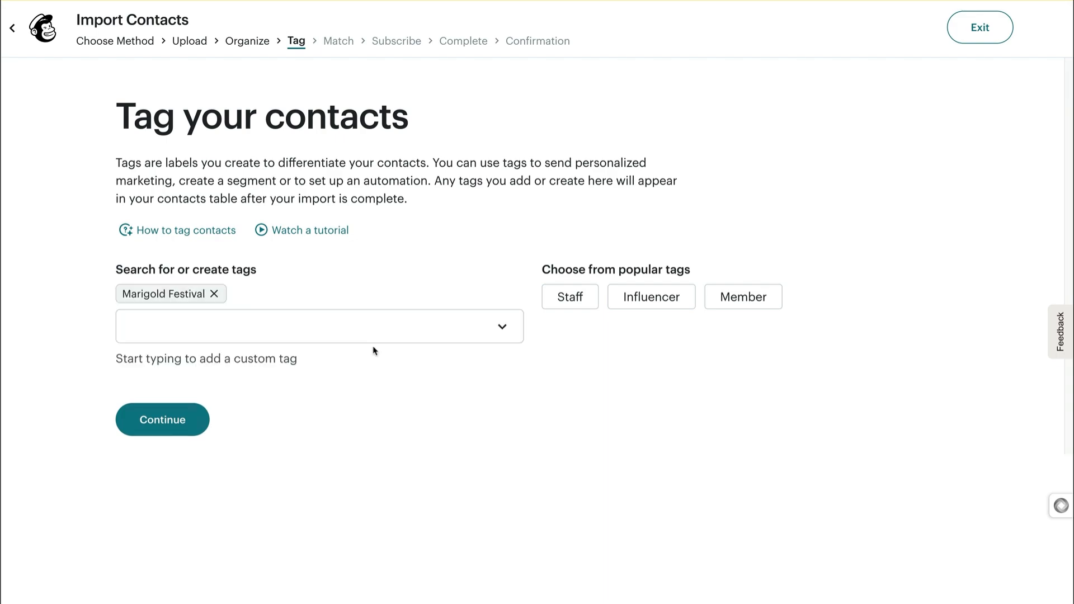
left_click(162, 420)
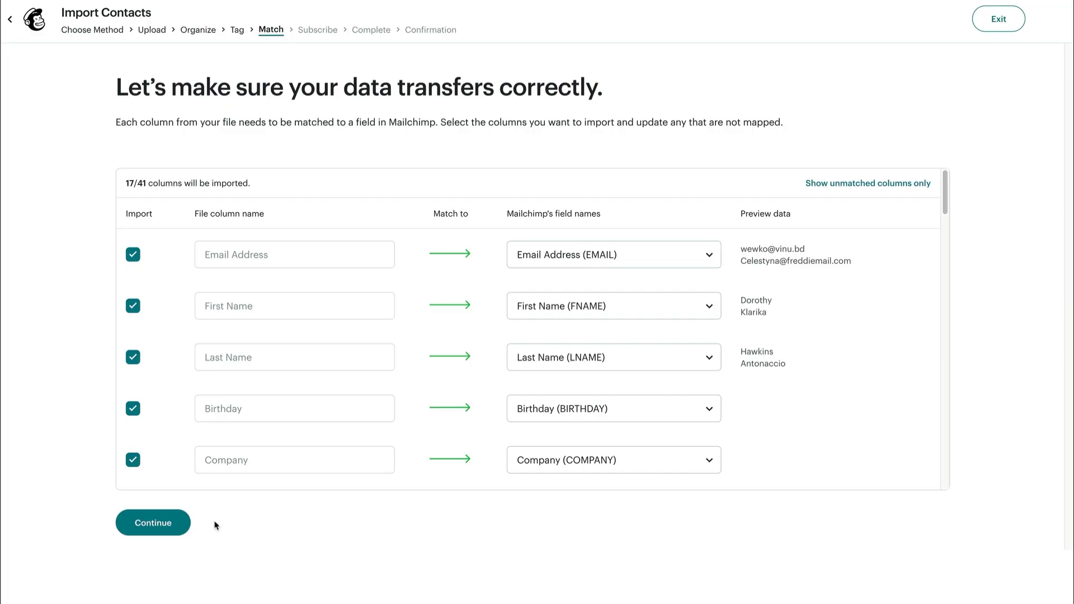
mouse_move(524, 273)
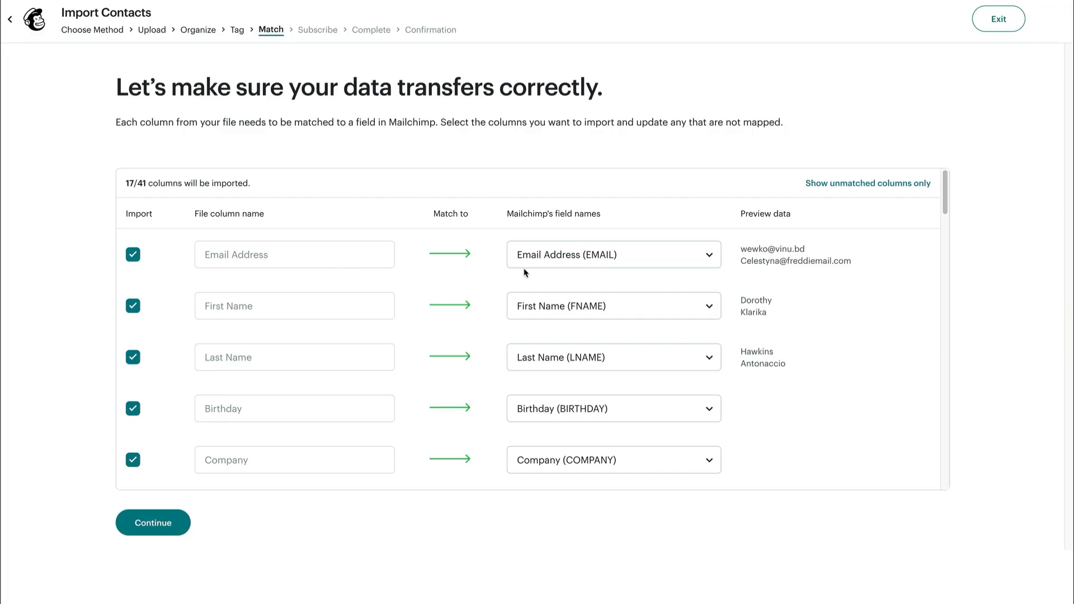
Verify the Email Address field mapping and accept the column matching to continue
left_click(612, 254)
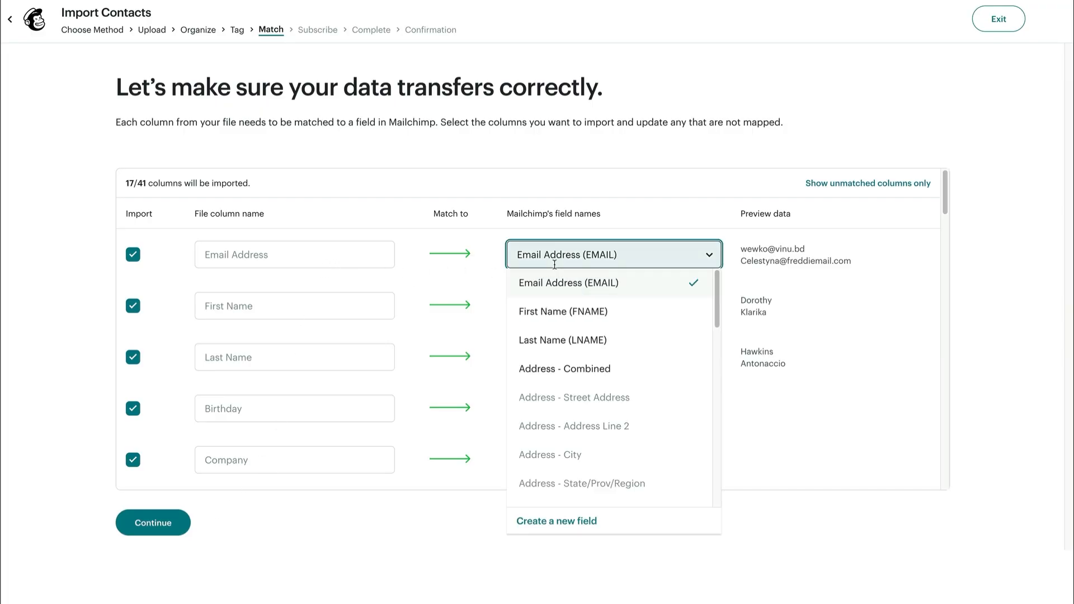
mouse_move(564, 368)
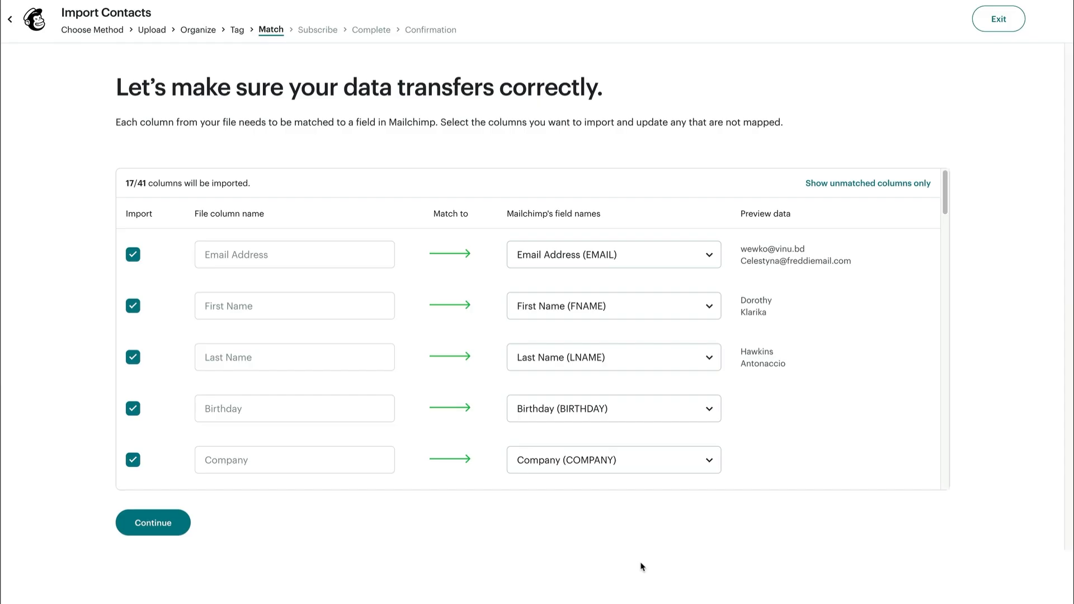
left_click(153, 522)
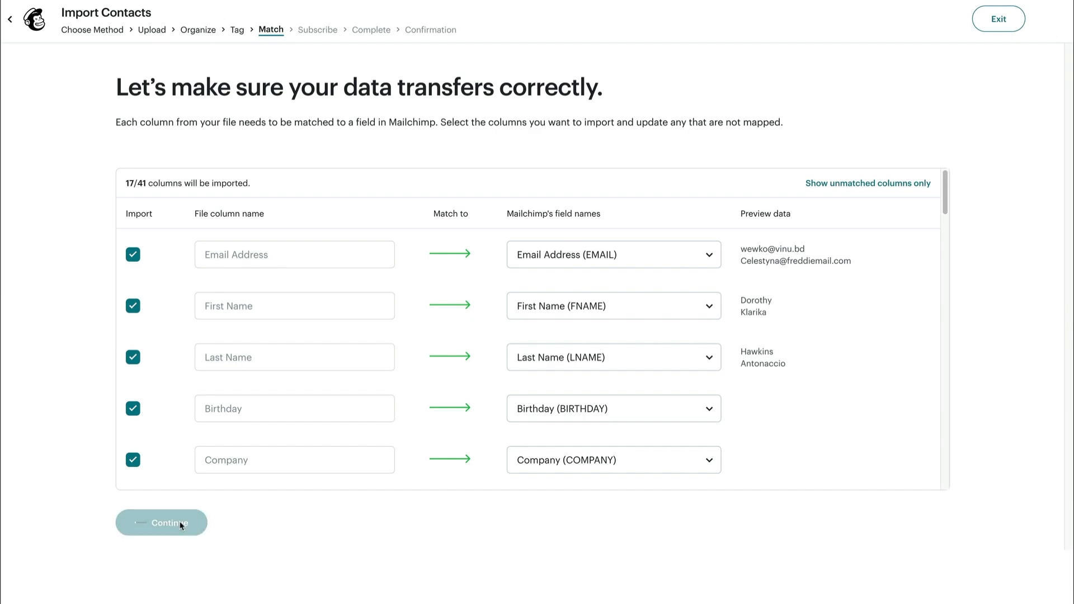
Keep email and SMS status as Subscribed, confirm explicit SMS consent, and finalize to the import review
left_click(161, 522)
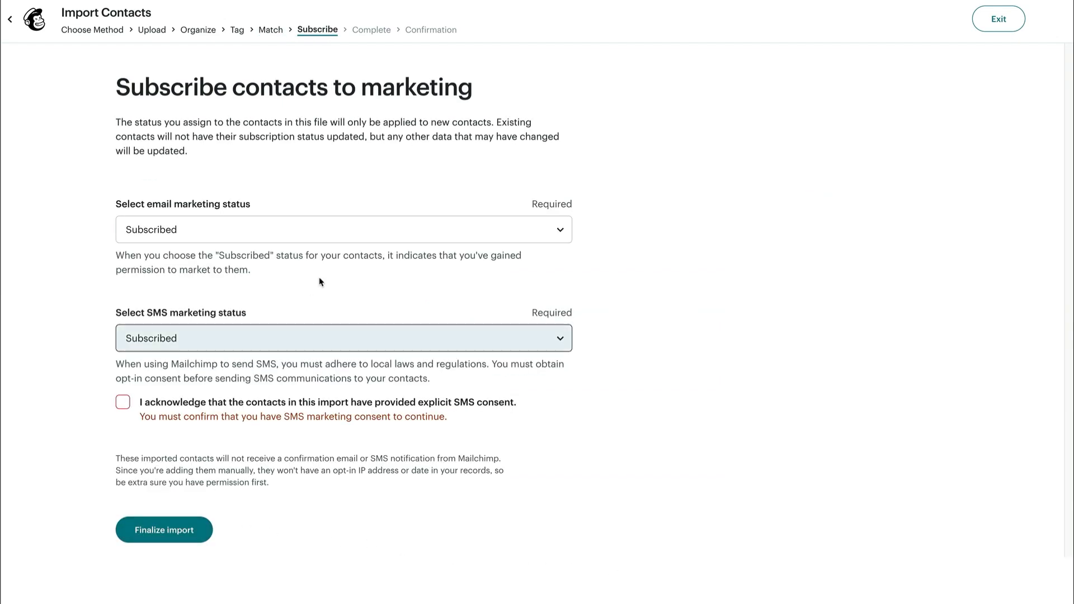
left_click(342, 229)
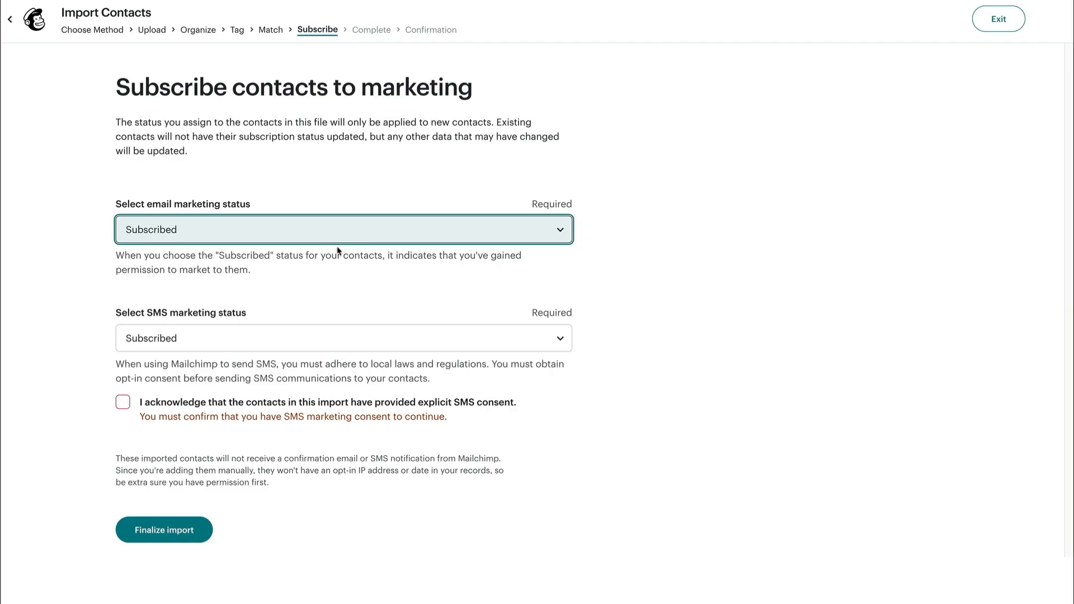
left_click(343, 338)
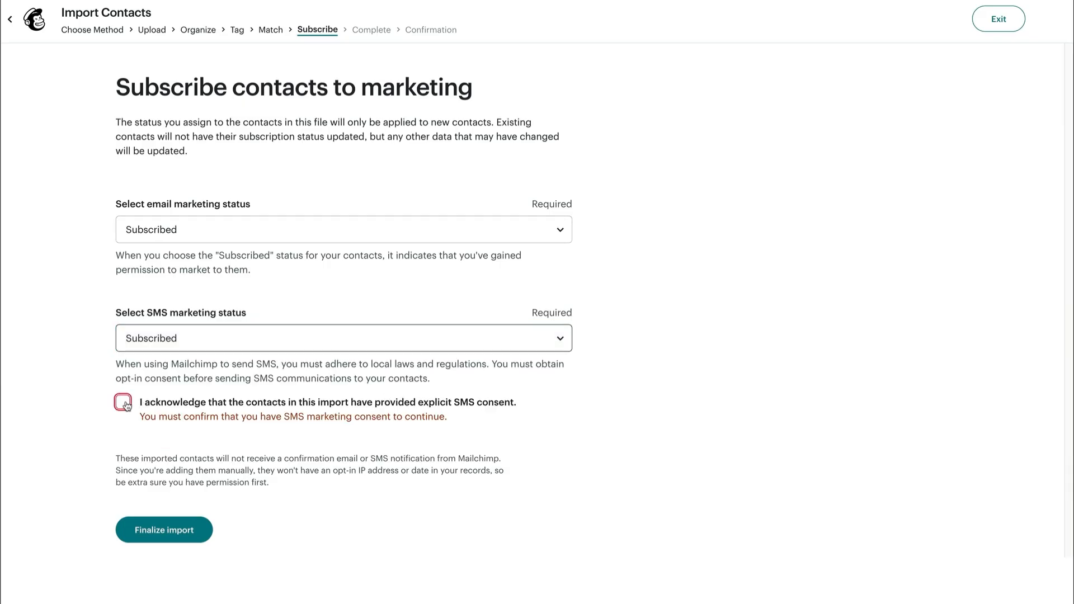
left_click(123, 402)
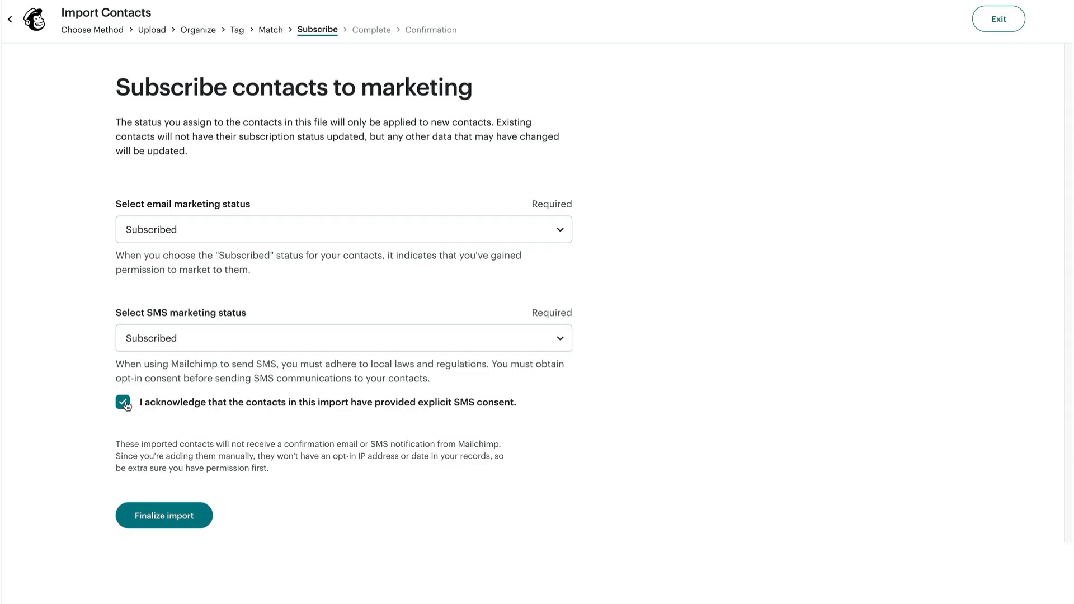
left_click(164, 514)
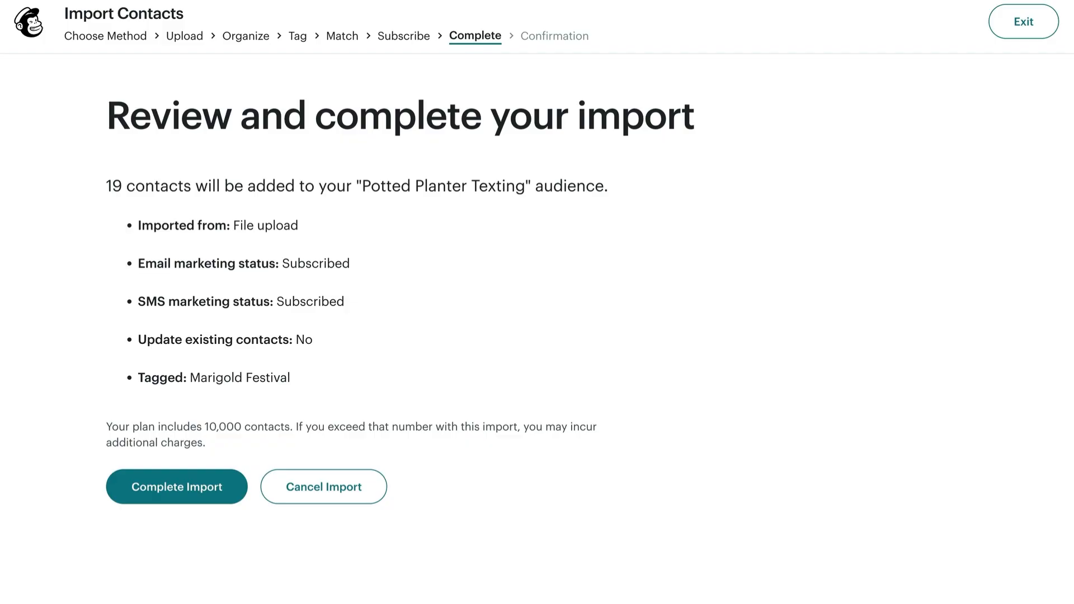
mouse_move(341, 294)
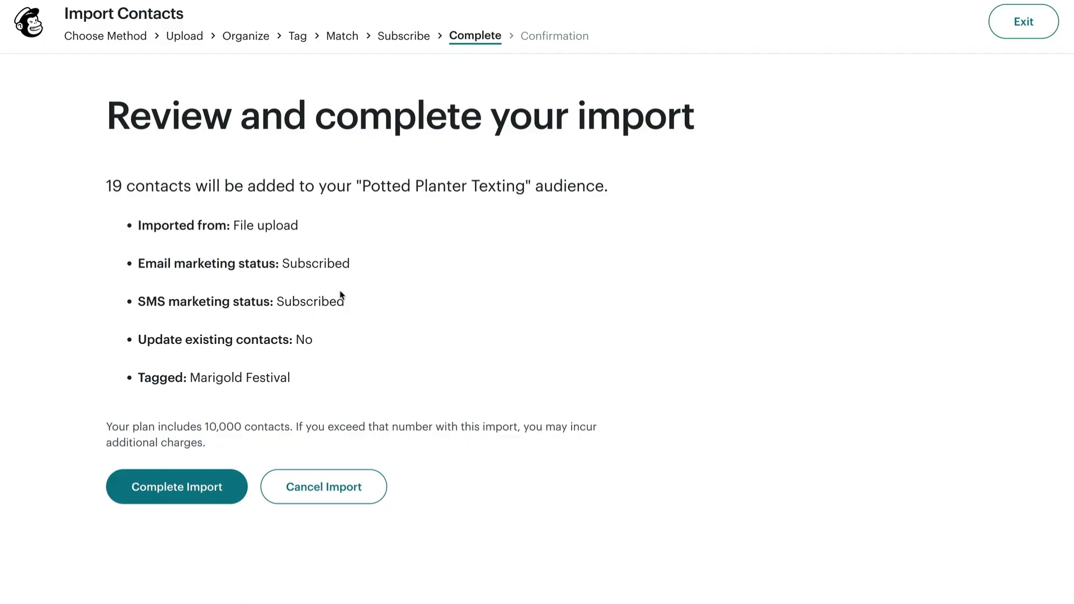
mouse_move(308, 383)
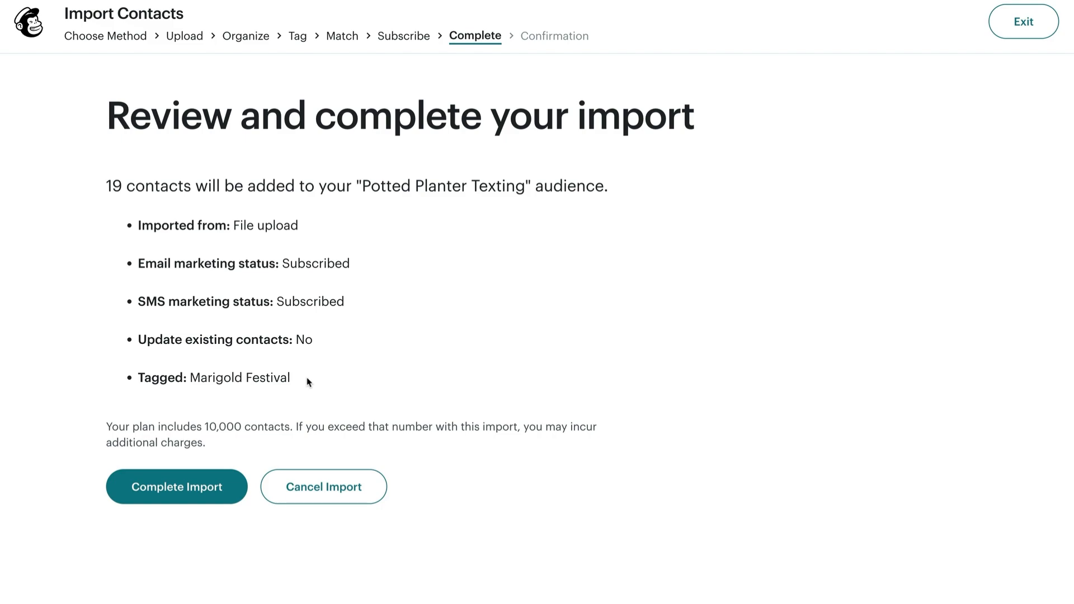
mouse_move(177, 486)
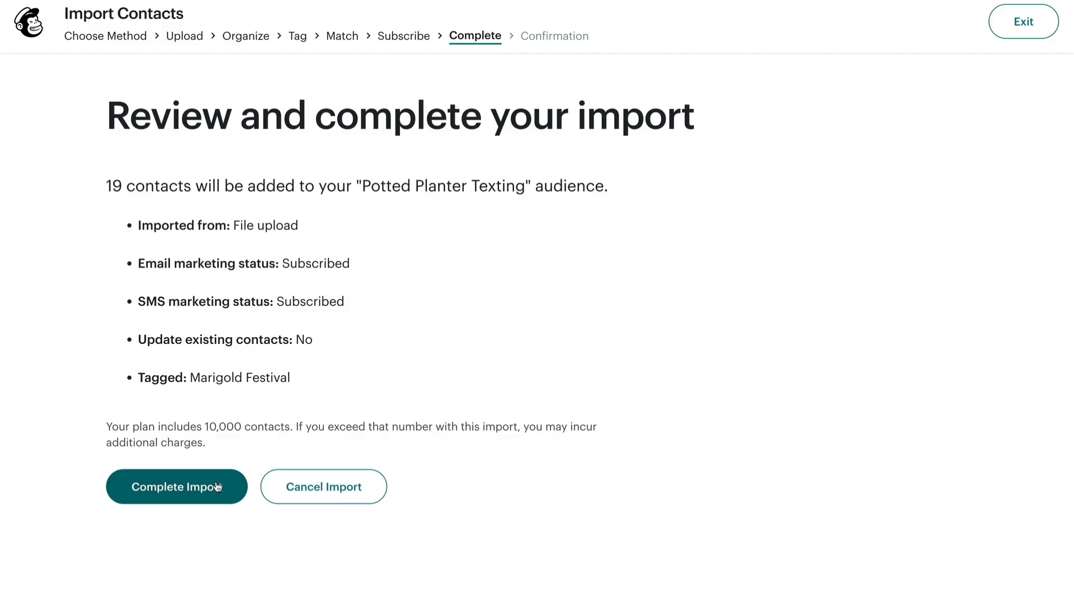
Submit the import of the 19 tagged contacts with Complete Import
left_click(176, 486)
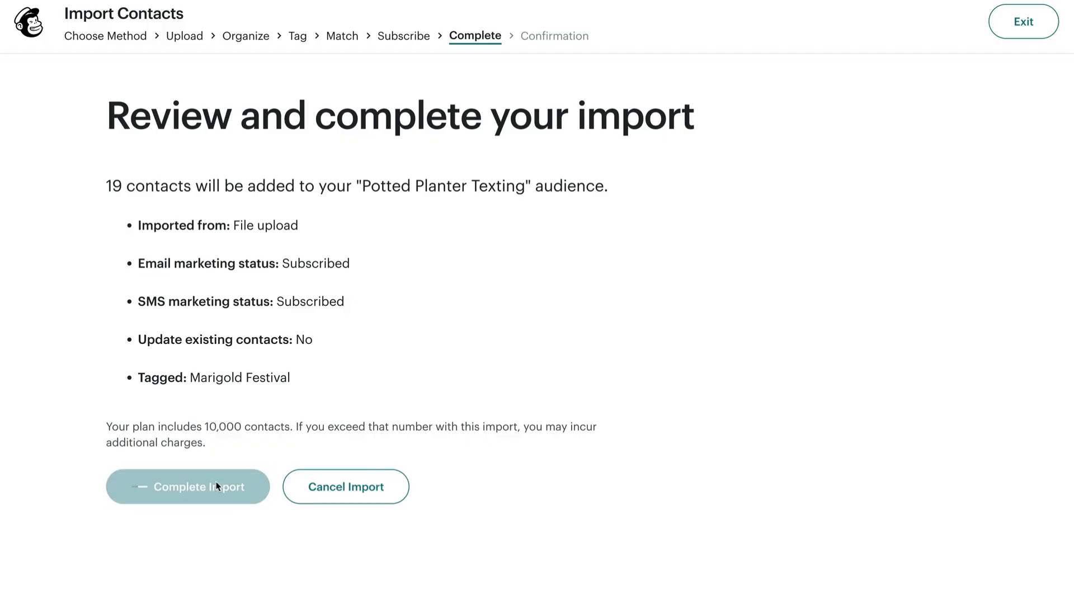
left_click(188, 487)
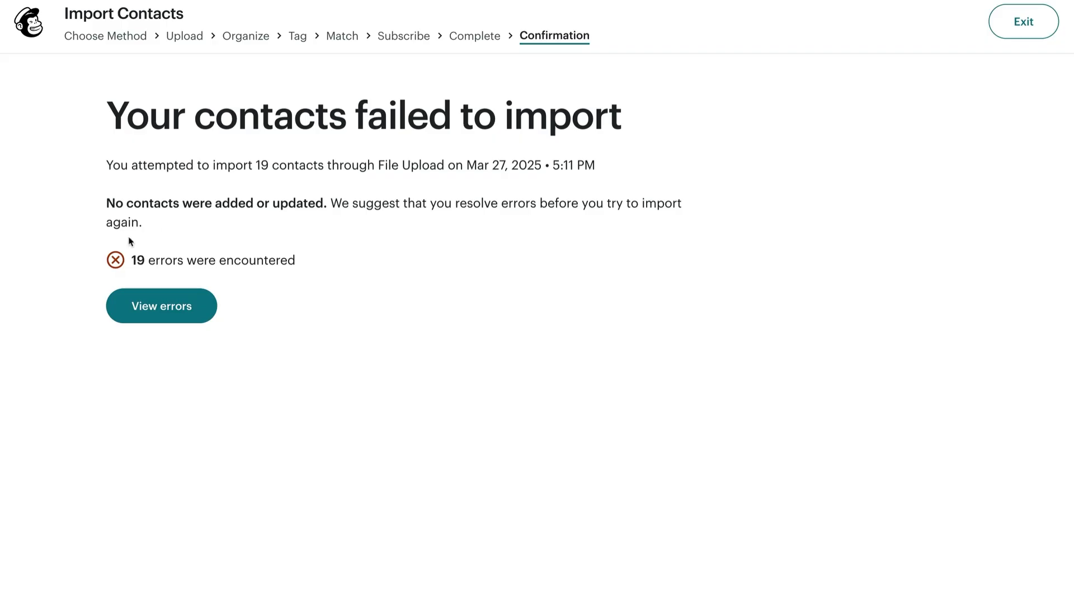
mouse_move(377, 261)
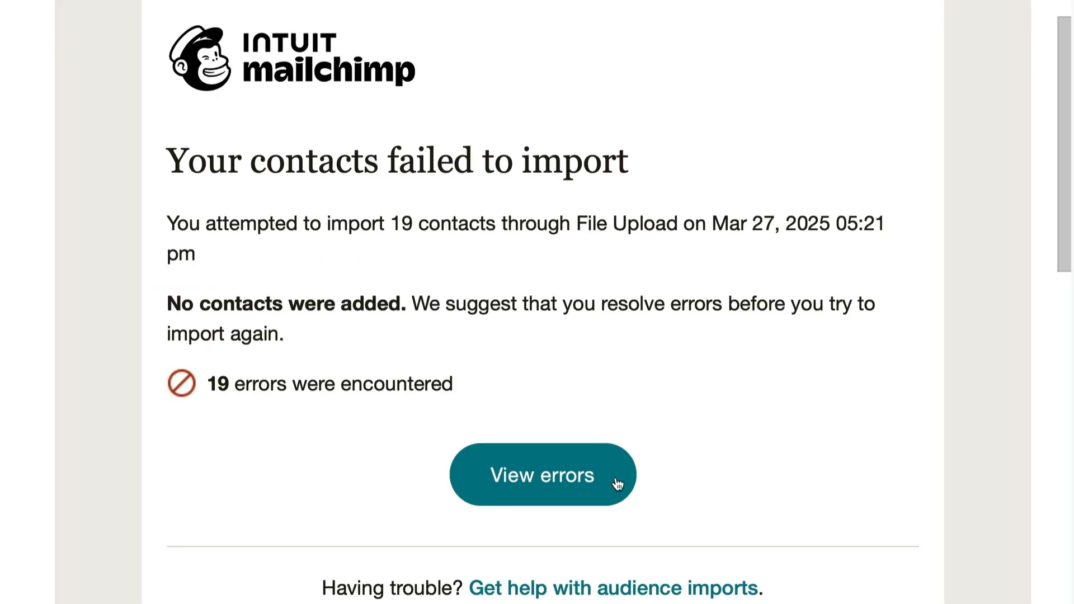
Check the failed-import errors, then view the newly added contacts from the completed import
left_click(542, 475)
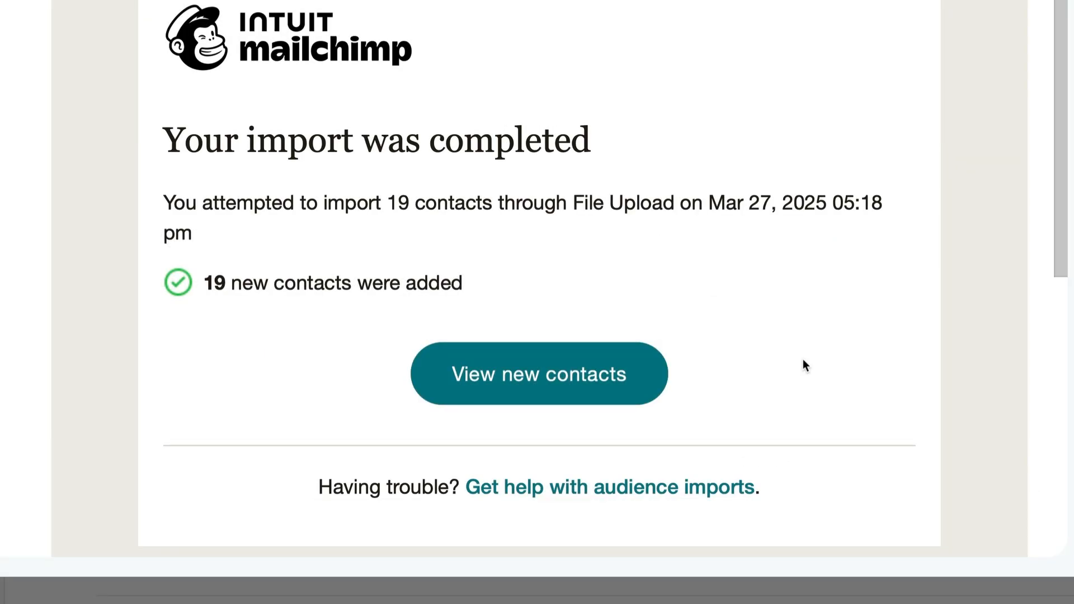
mouse_move(639, 373)
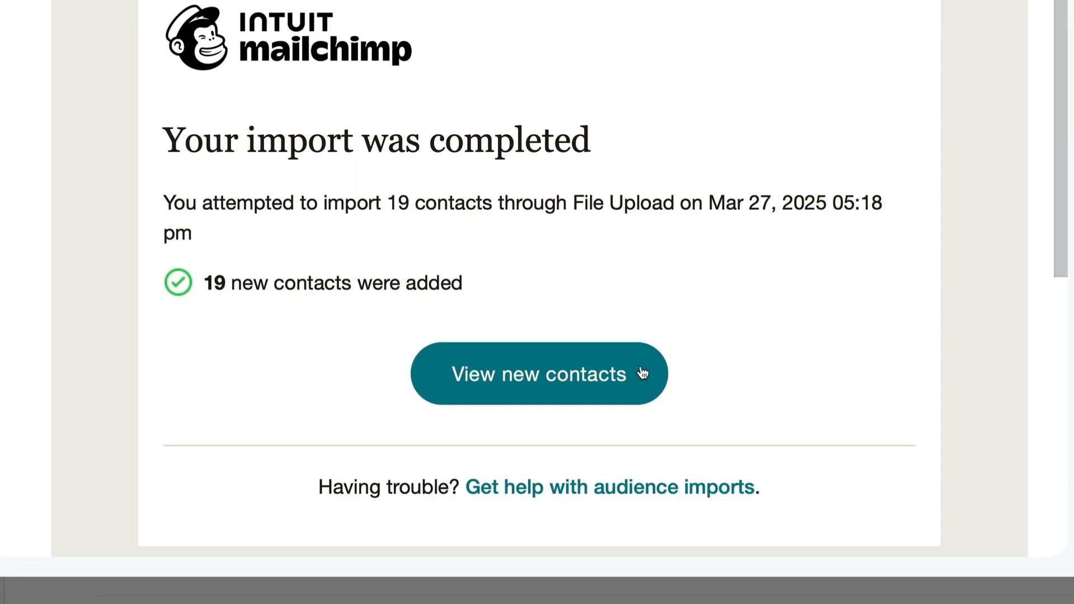
left_click(538, 373)
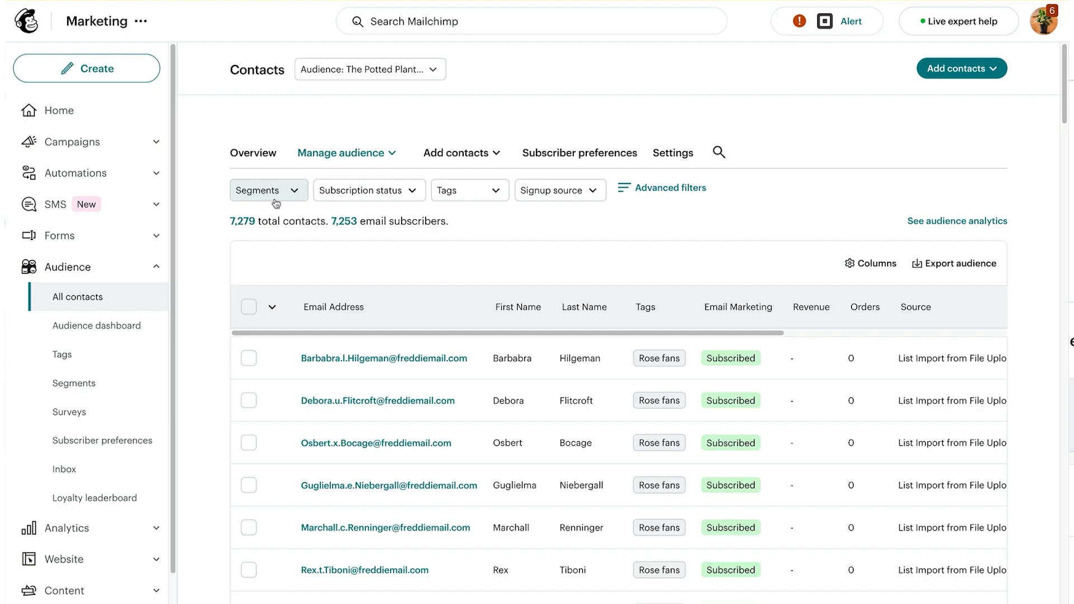
mouse_move(376, 264)
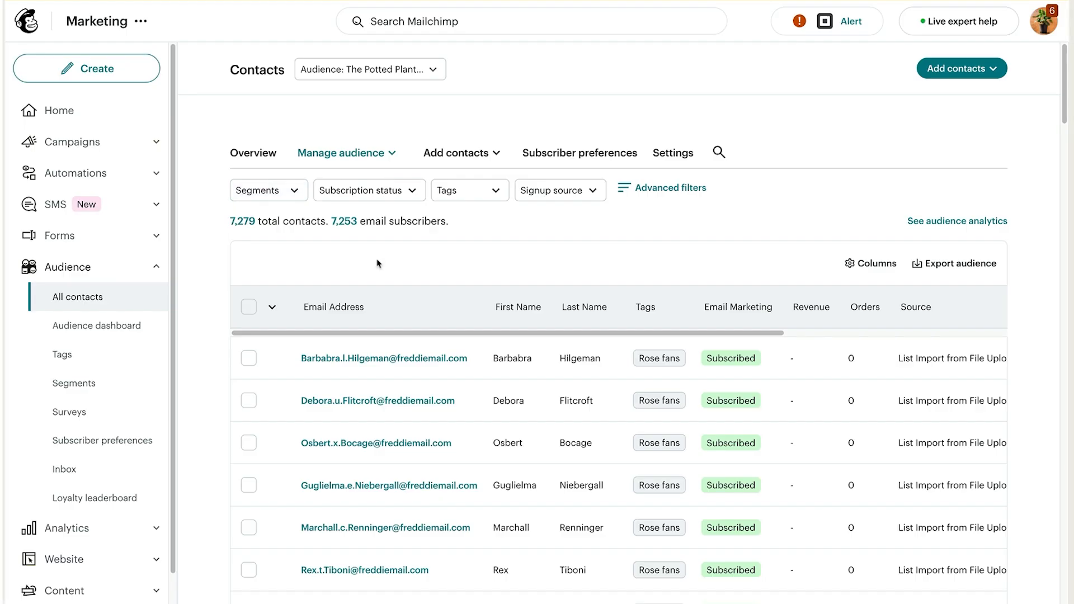